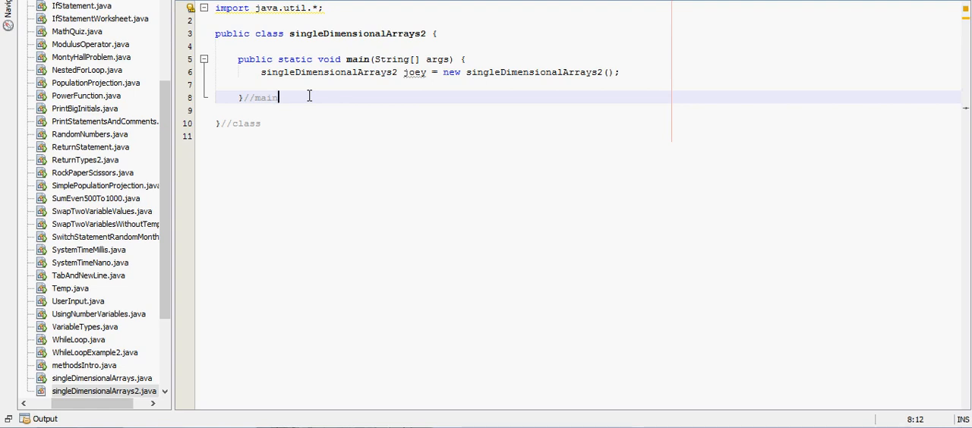
Step: Add an empty public void createArray() method with braces below main and start its body
key(enter)
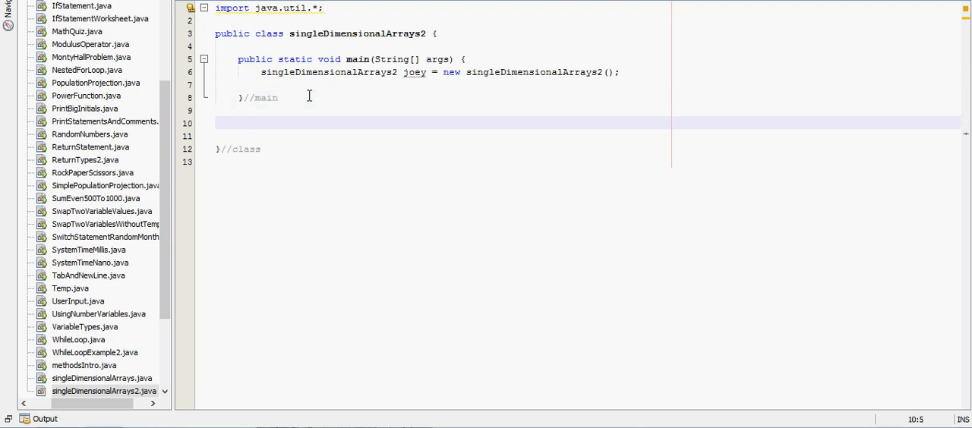
text(public void crea)
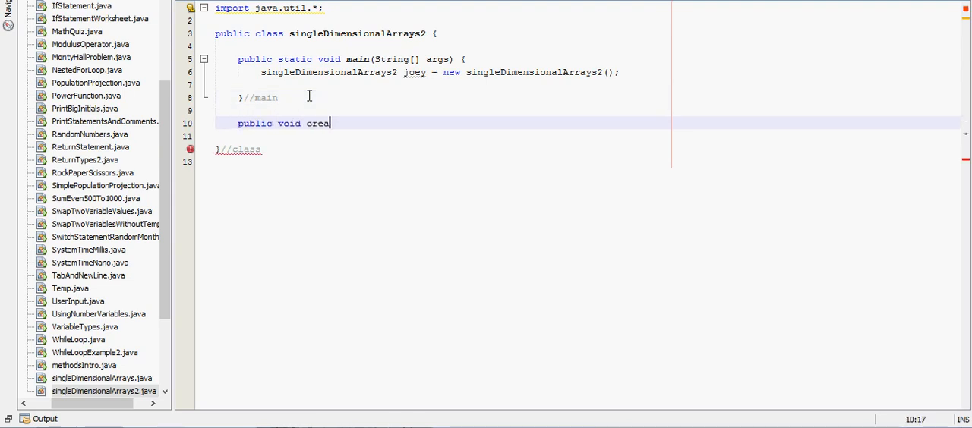
text(teArr)
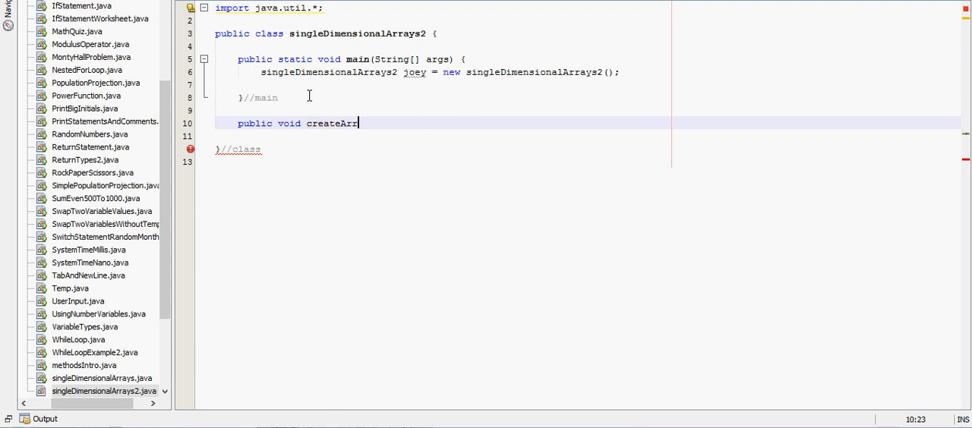
text(ay() {)
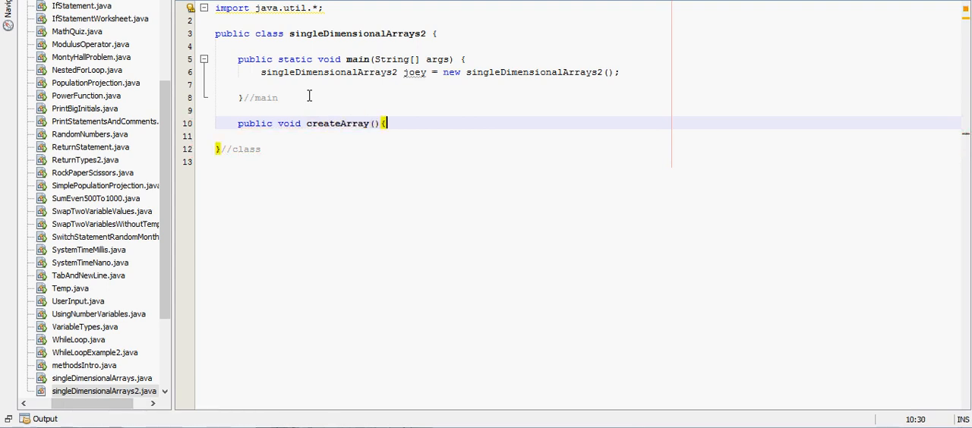
text(System.out.println("");)
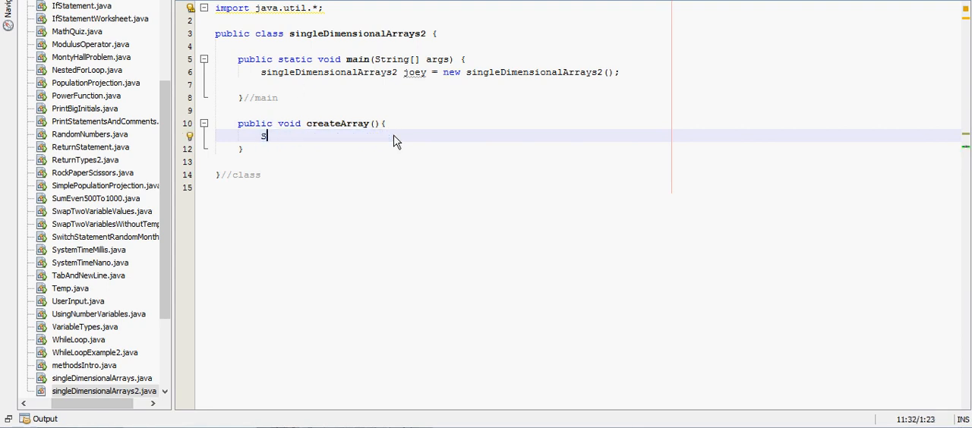
Step: Declare Scanner input in createArray and print the prompt "Enter the size of the array: "
text(canner input)
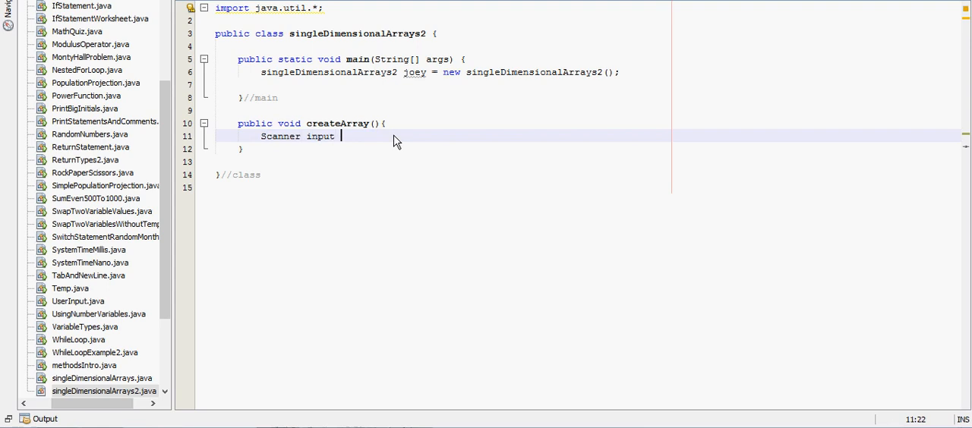
text(= new Scanner(System.in);)
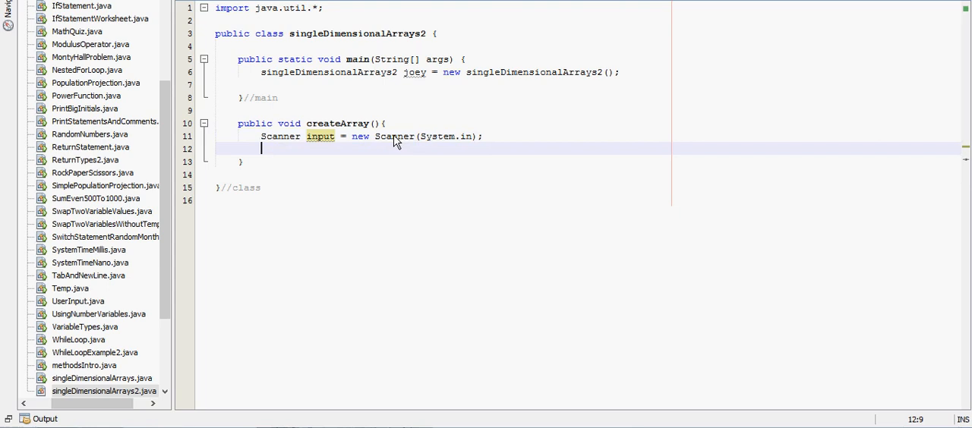
text(System.out.println("Enter the");)
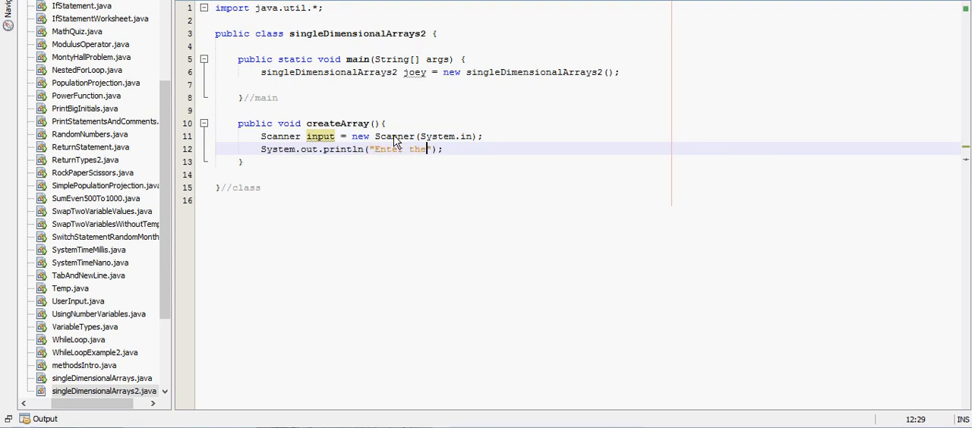
text(size of t)
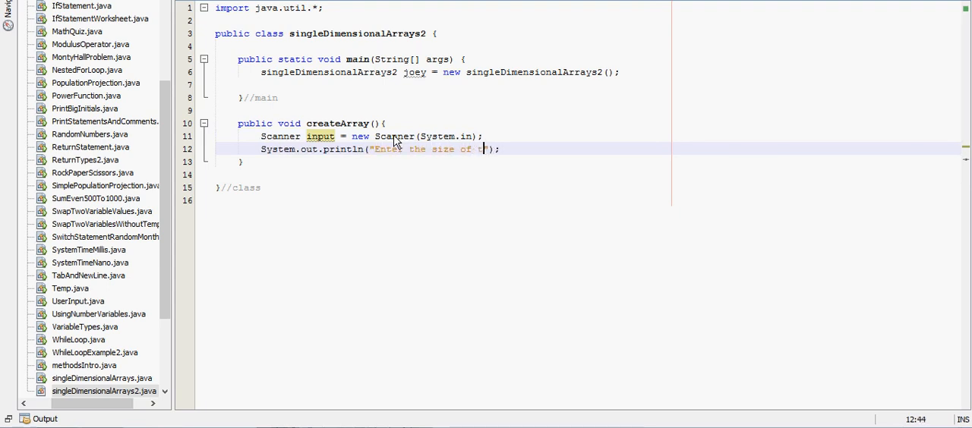
text(he array:)
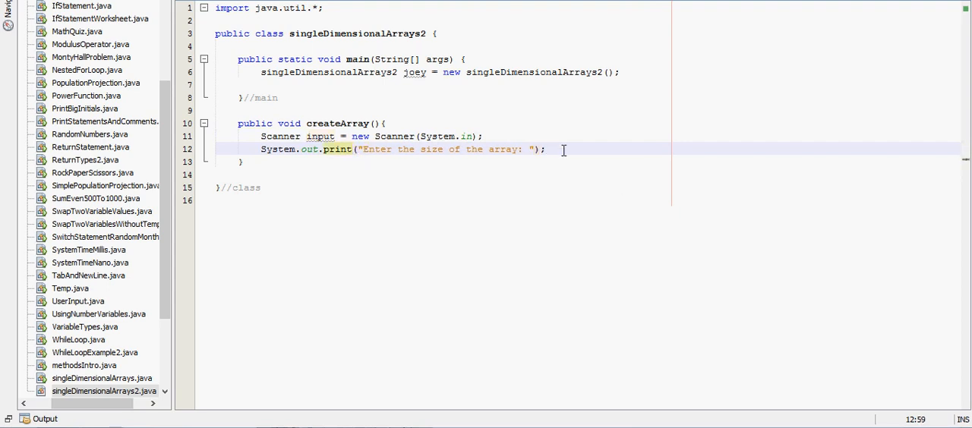
Step: Read the array size into int x with input.nextInt()
key(enter)
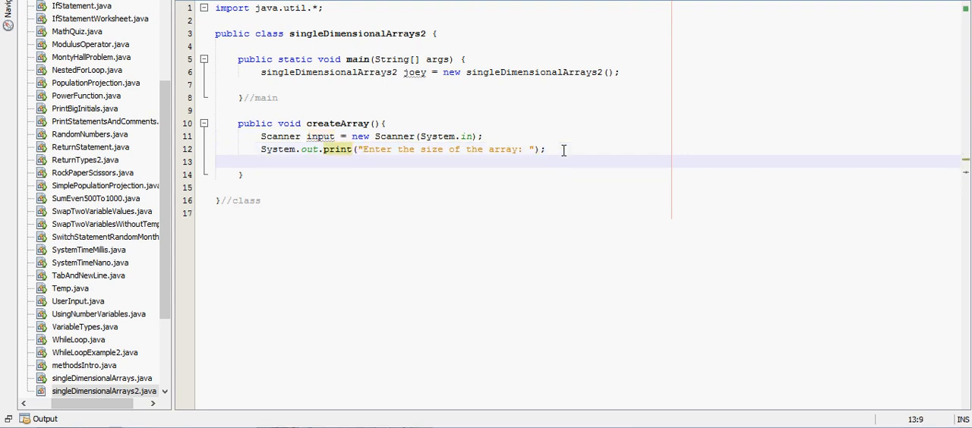
text(int x =)
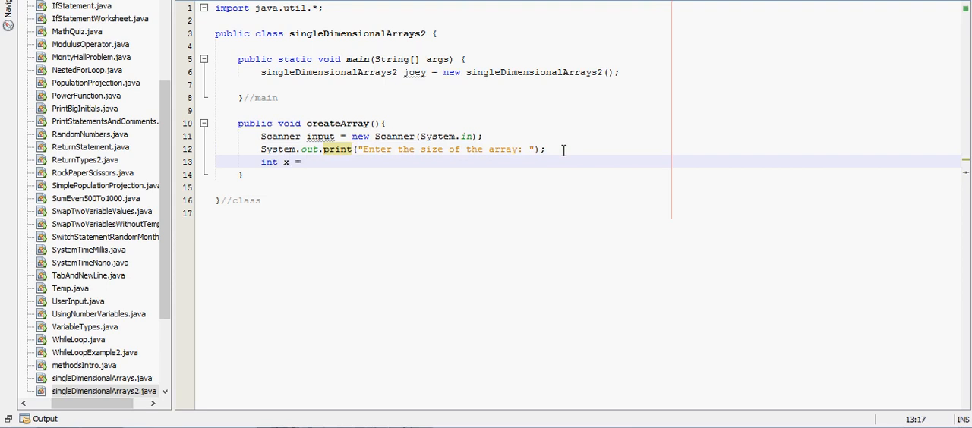
text(input.ne)
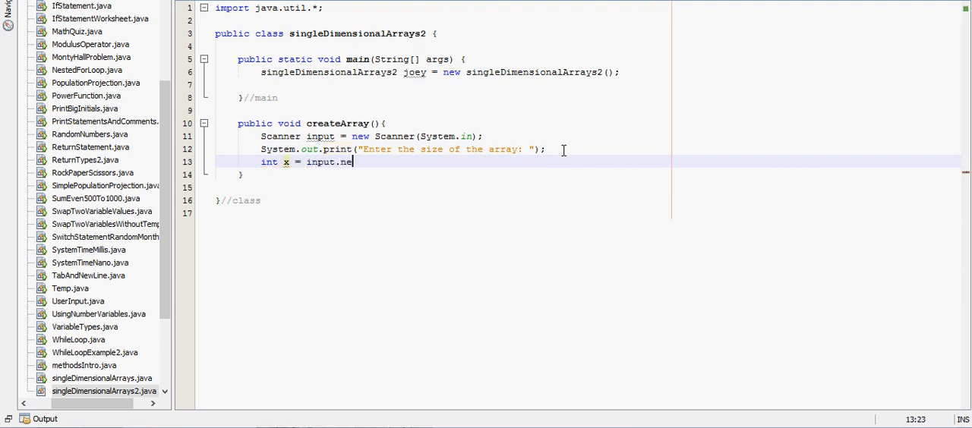
text(xtInt)
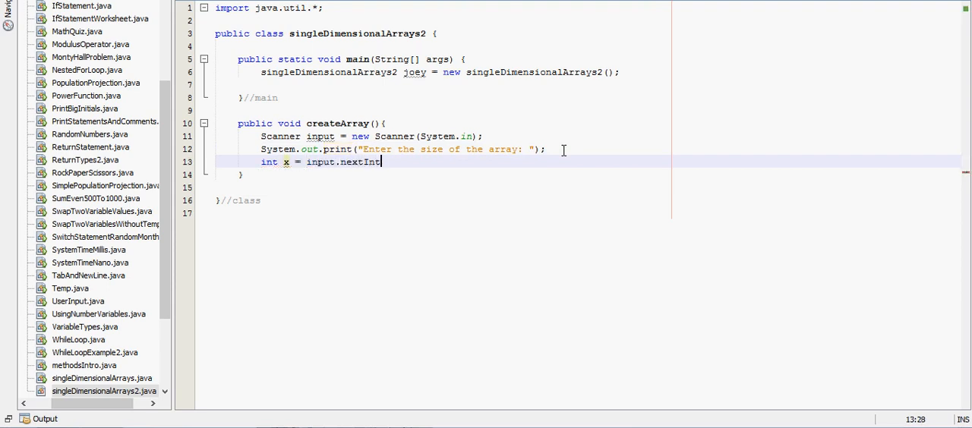
text(();)
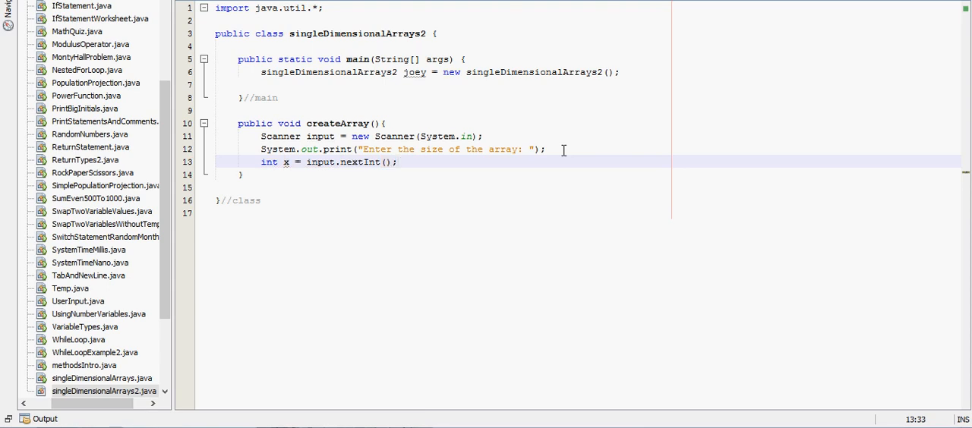
Step: Declare int[] userArray = new int[x]; on a new line in createArray
key(enter)
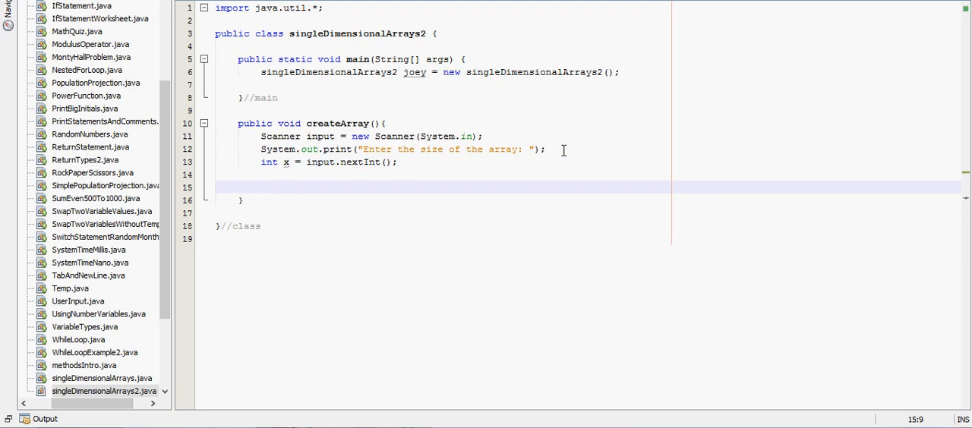
text(int)
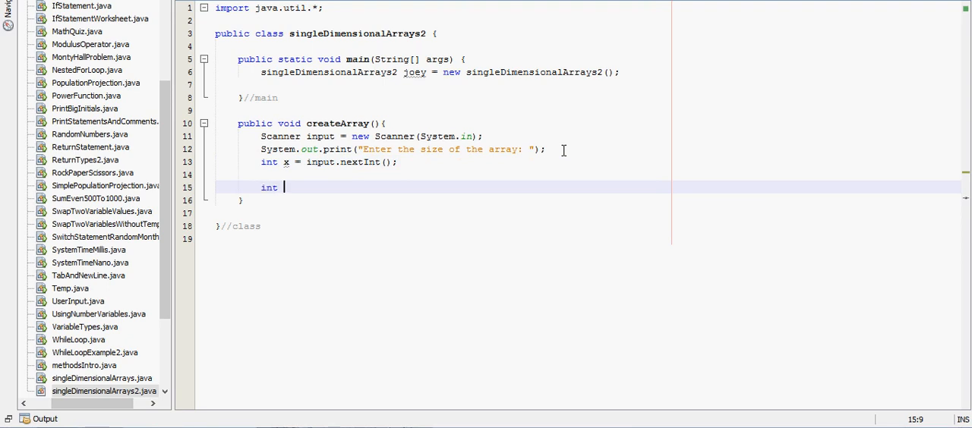
text(user)
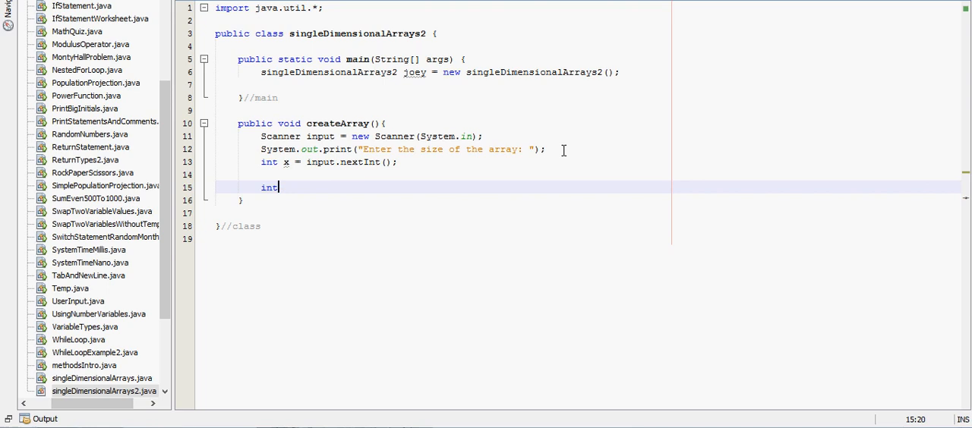
text([] user)
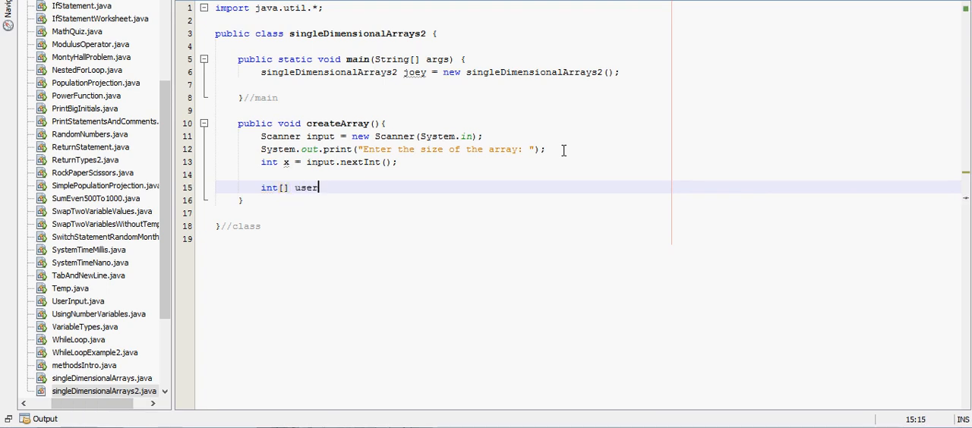
text(Array)
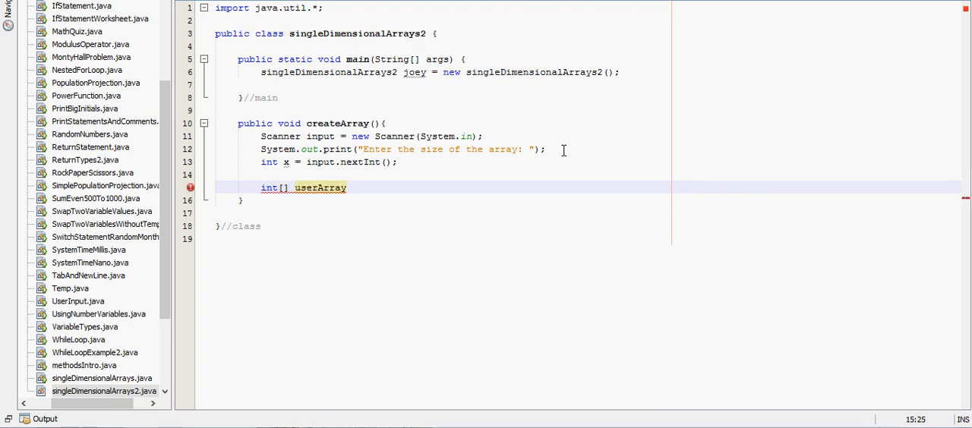
text(= new int)
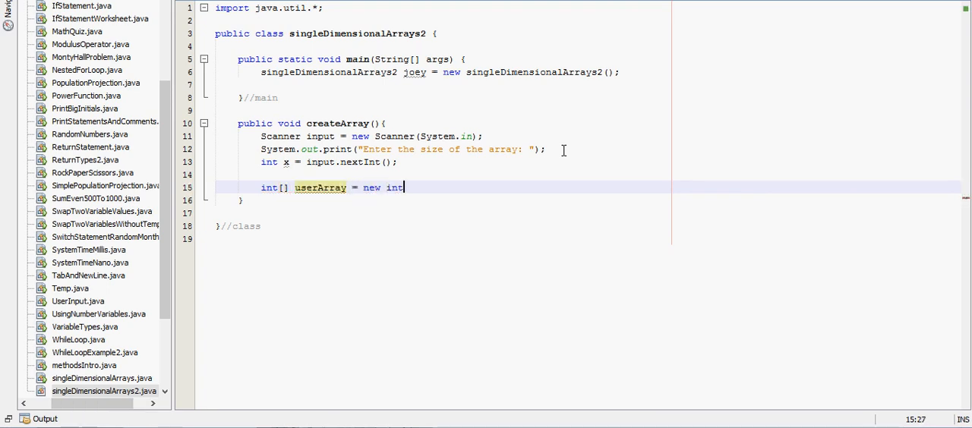
text([x])
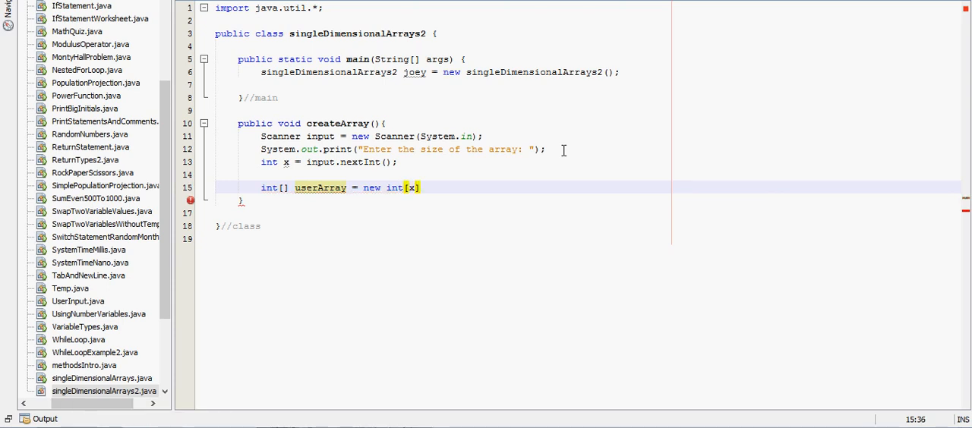
text(;)
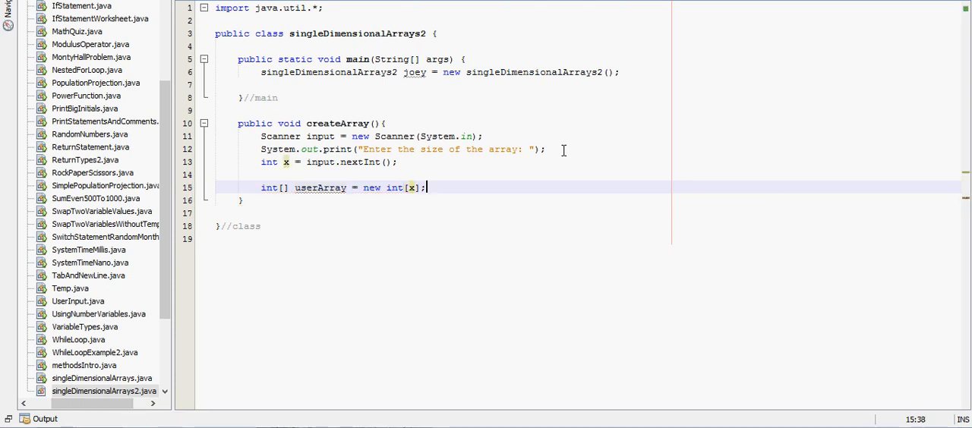
key(enter)
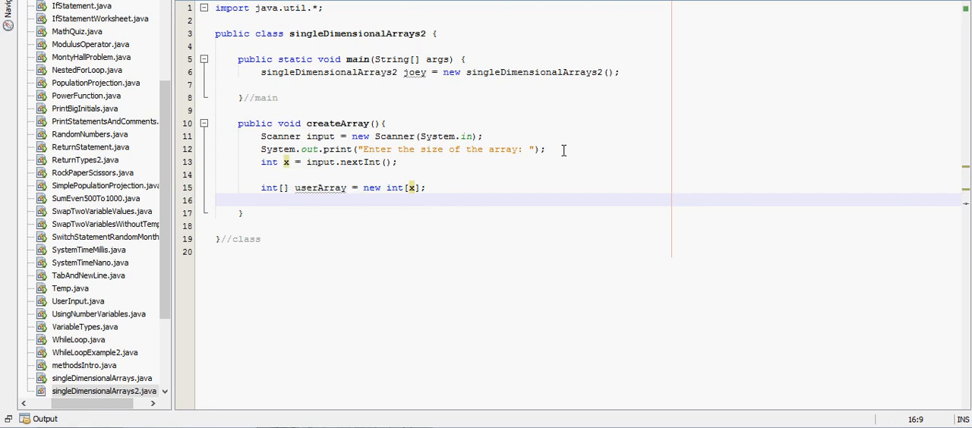
Step: Write the loop header for(int i=0;i<x;i++) inside createArray
click(261, 200)
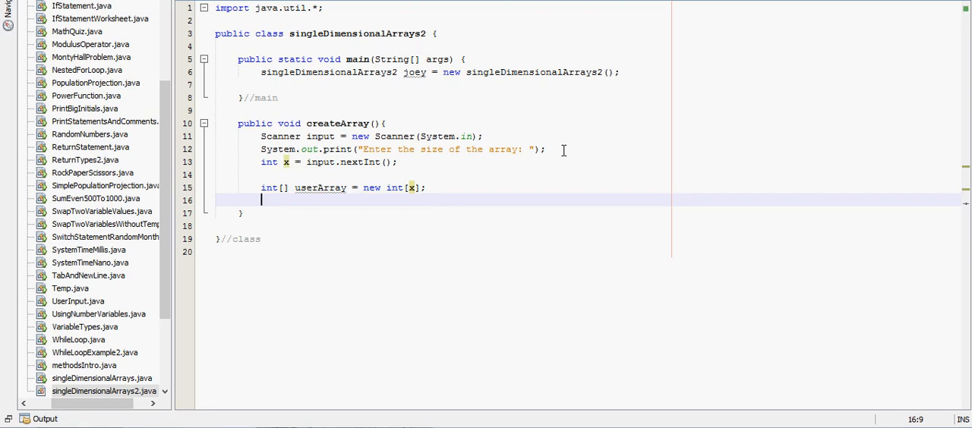
text(for()
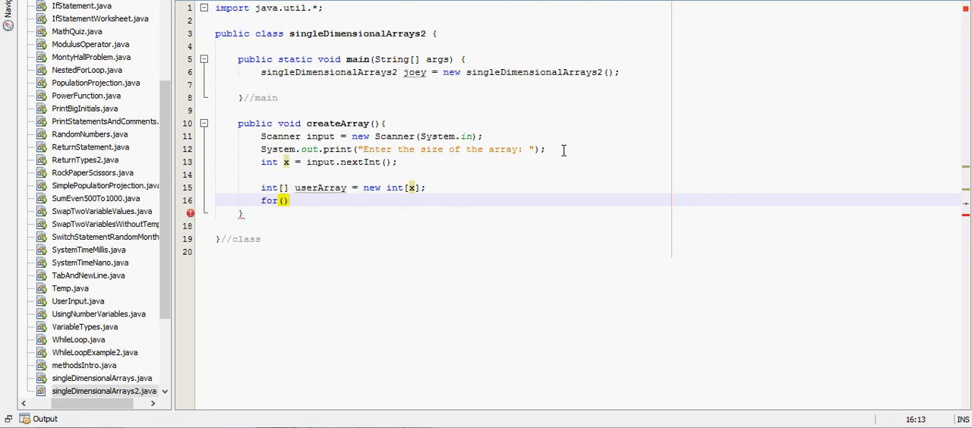
text(i)
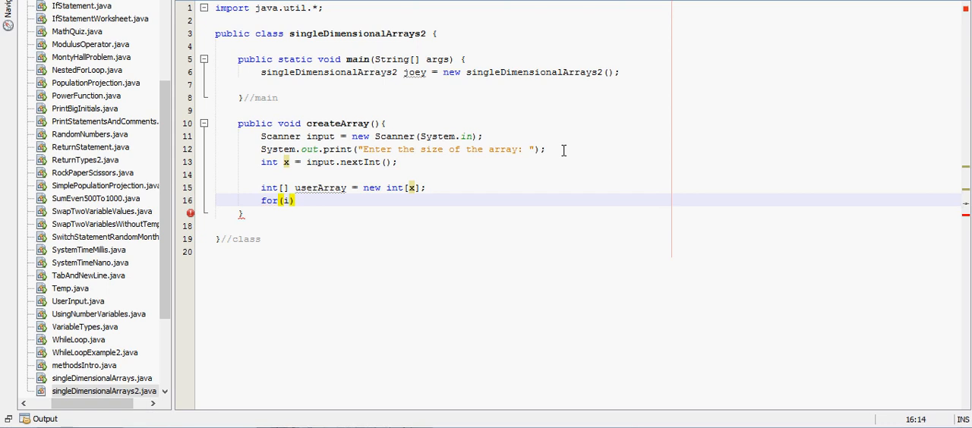
text(nt i)
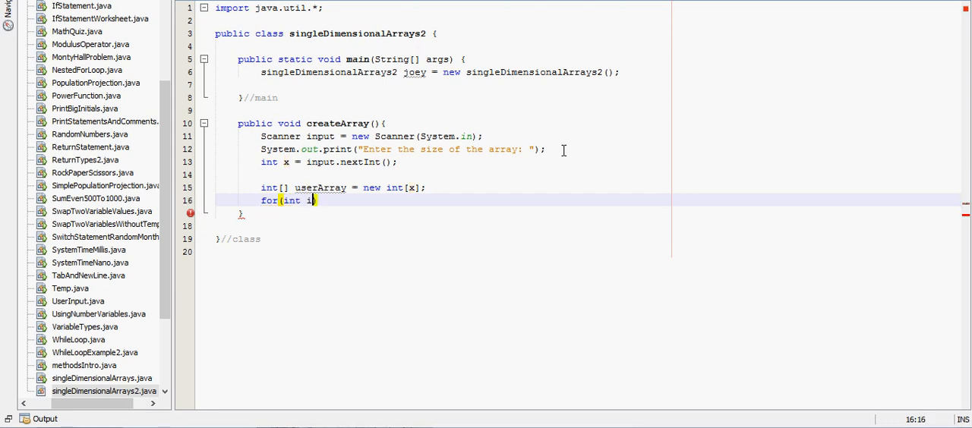
text(=0;)
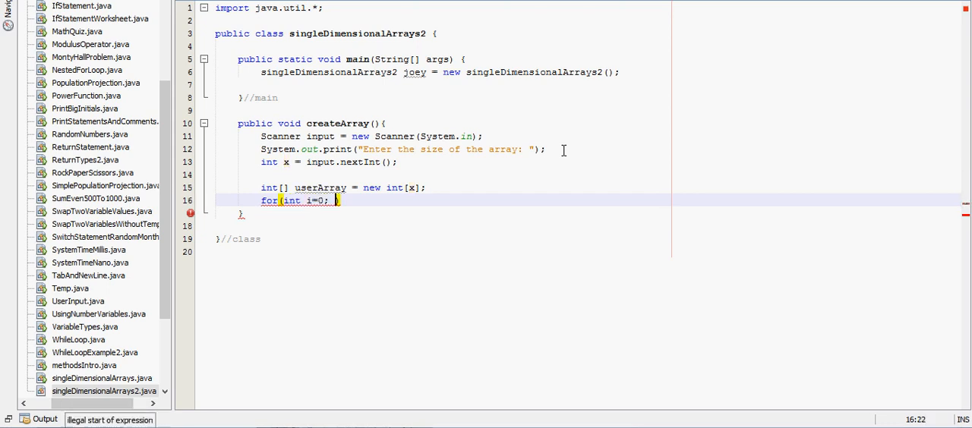
text(i<)
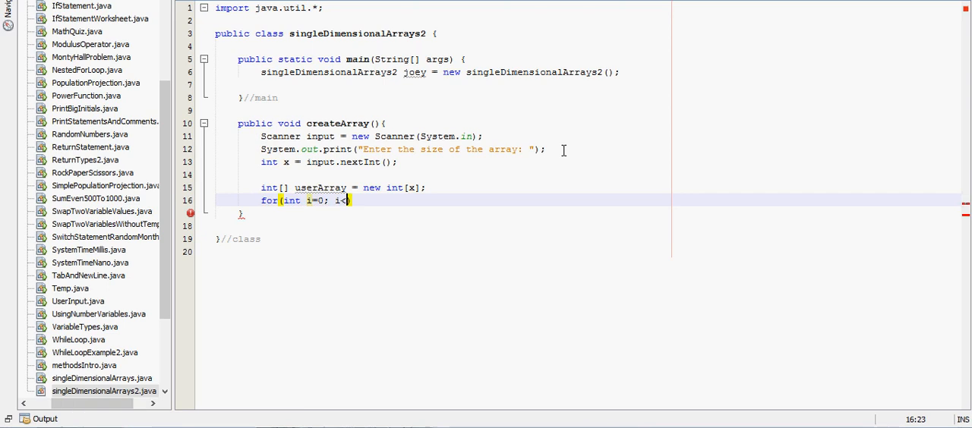
text(x)
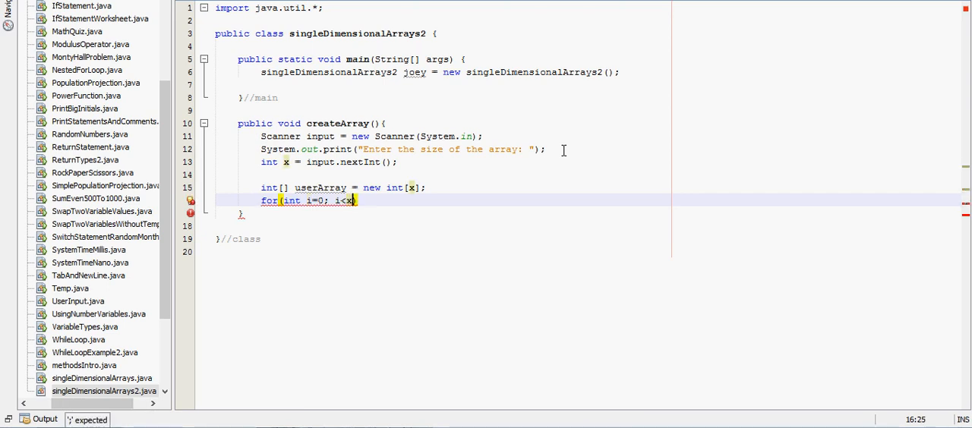
text(;i+)
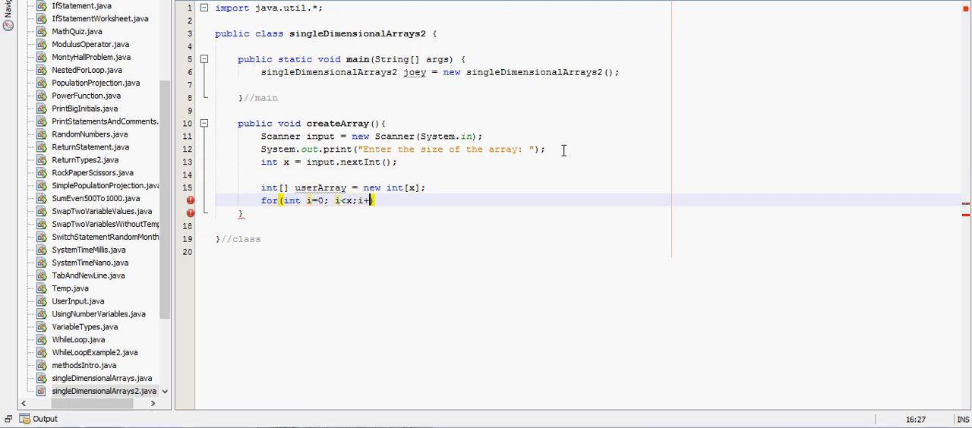
text(+))
text(user)
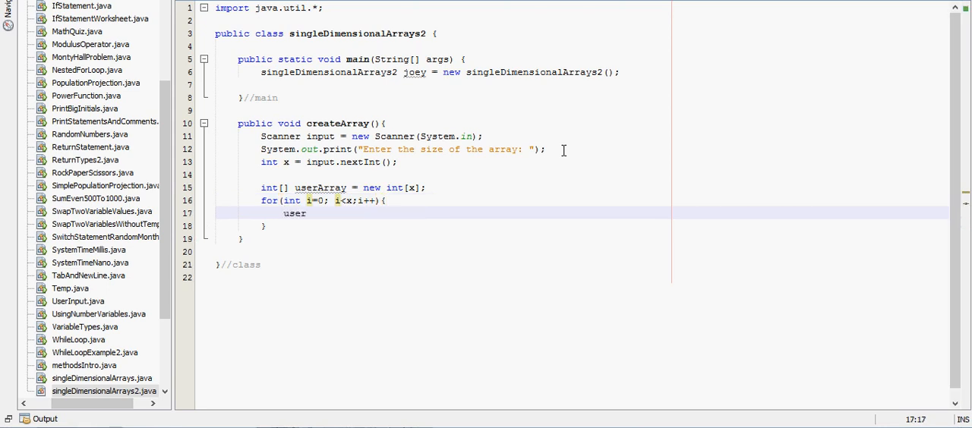
Step: Fill the array in the loop with userArray[i] = input.nextInt();
text(Array[)
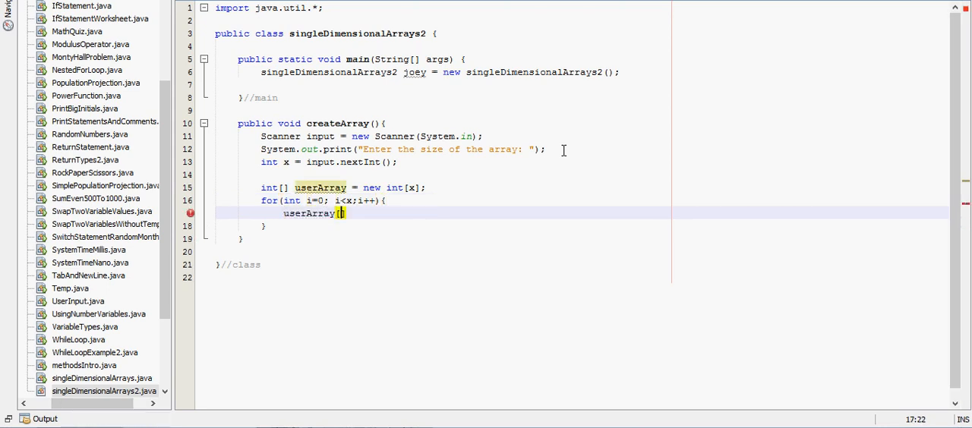
text(i])
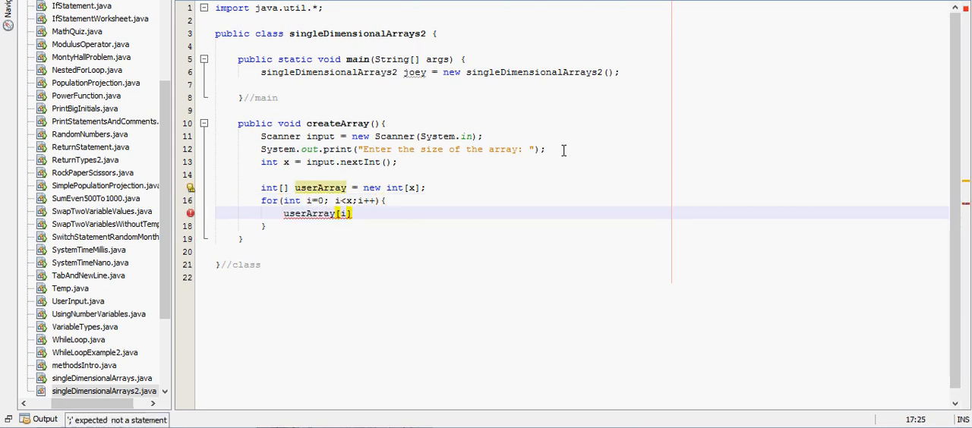
text(=)
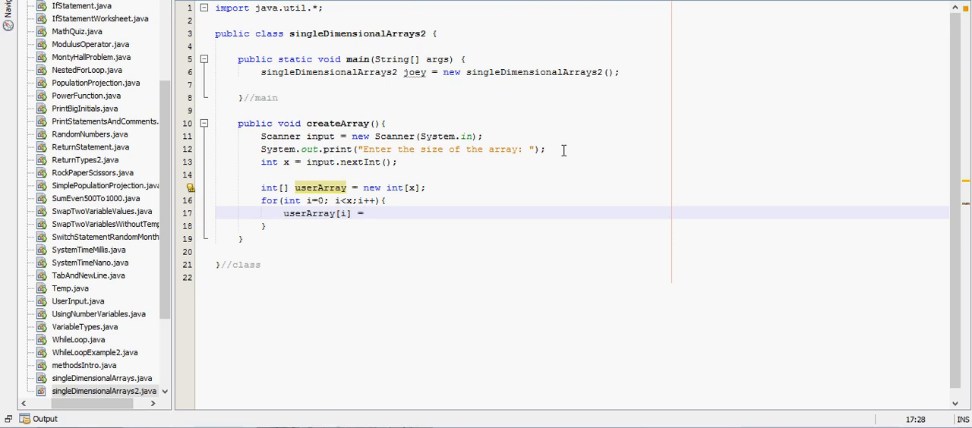
text(input.next)
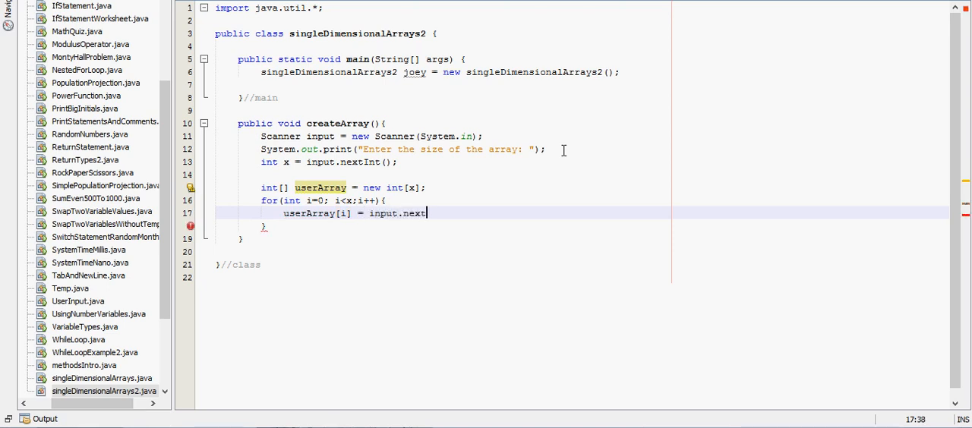
text(Int();)
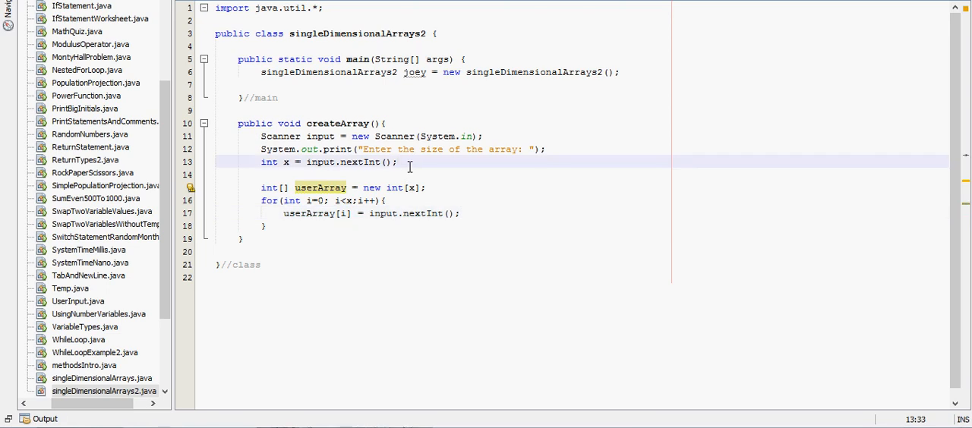
Step: Print "Enter " + x + " numbers for the array" and mark the closing brace with //createArray
text(System.out.println("");)
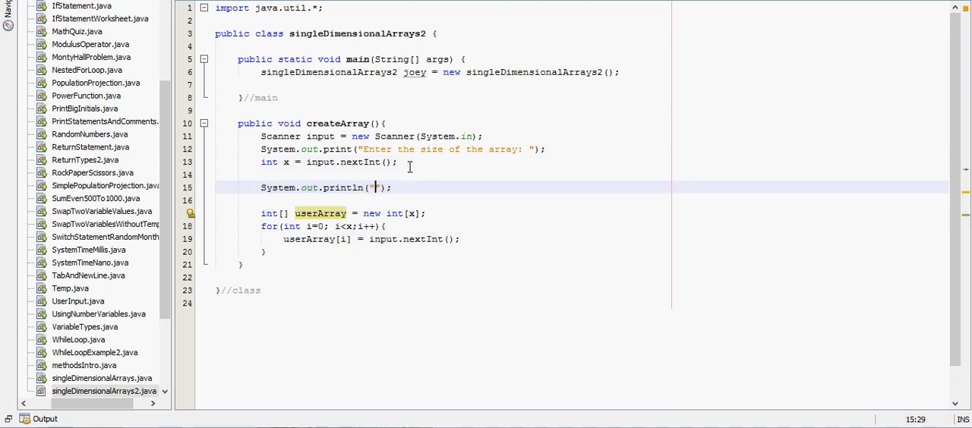
text(Enter " + x + " v)
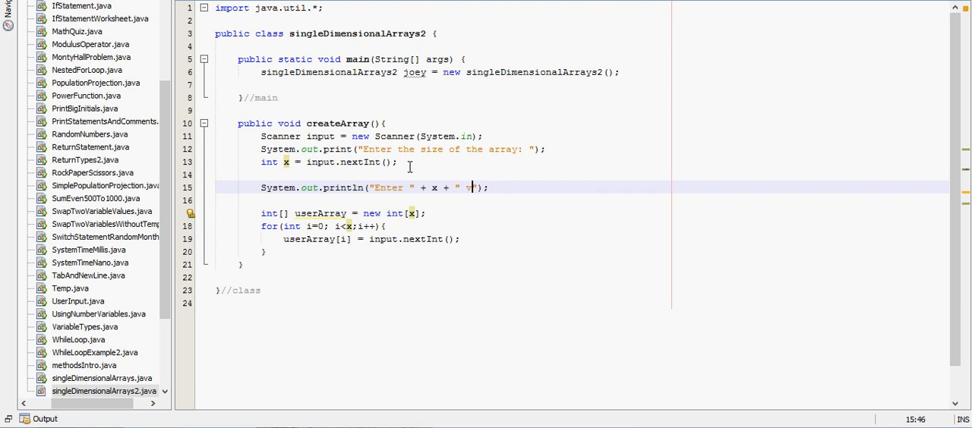
text(numbers for the array)
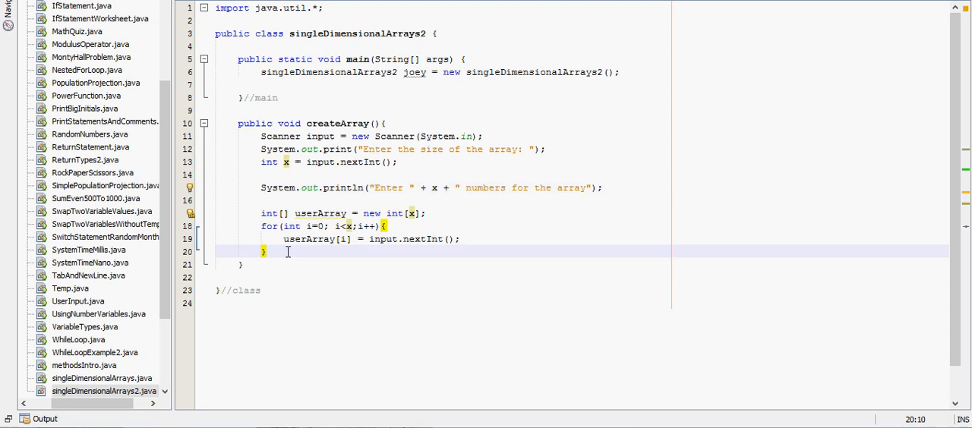
text(//createArray)
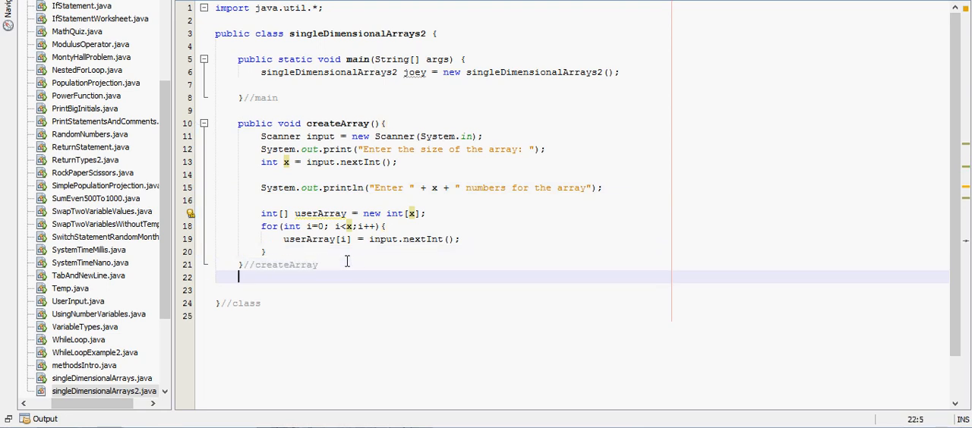
Step: Add a public void printIntArray(){ method header below createArray
text(pu)
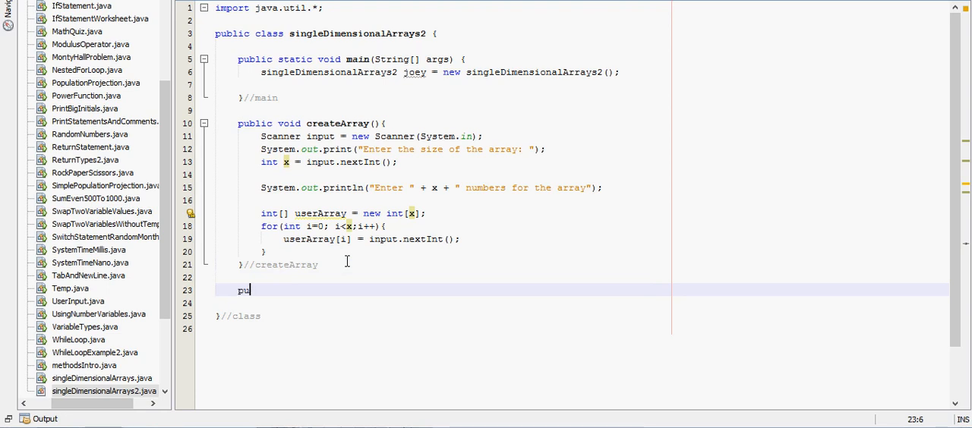
text(blic void)
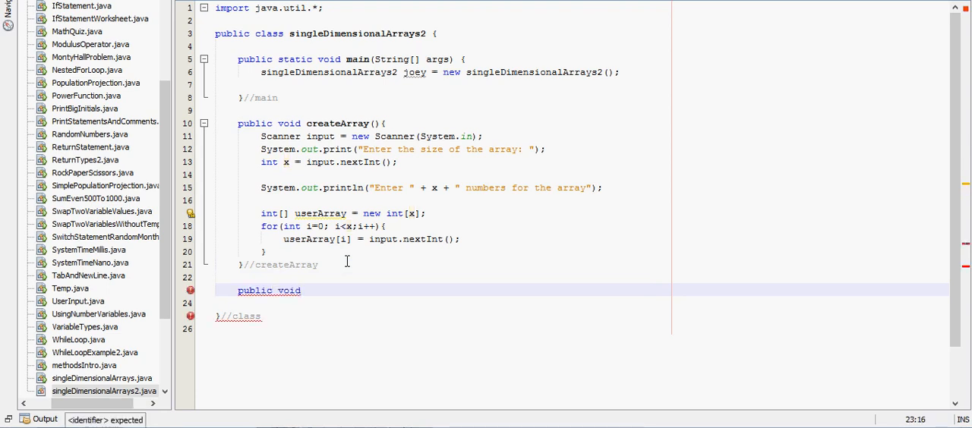
text(printArr)
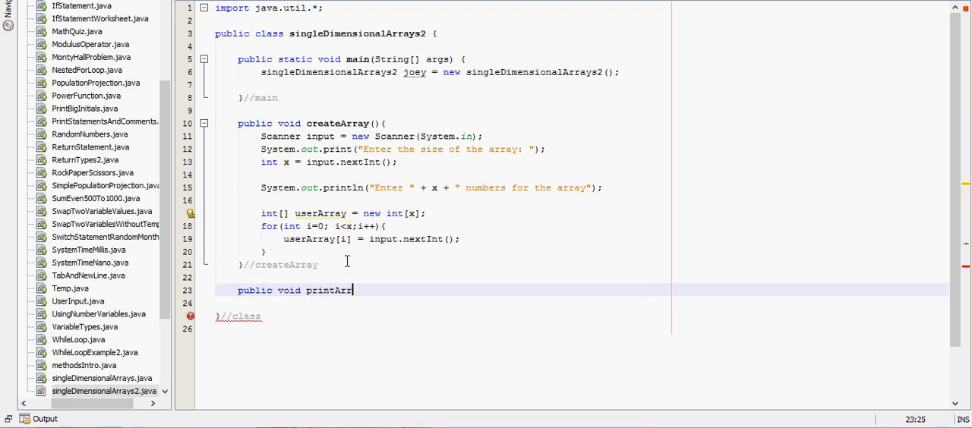
text(ay(){)
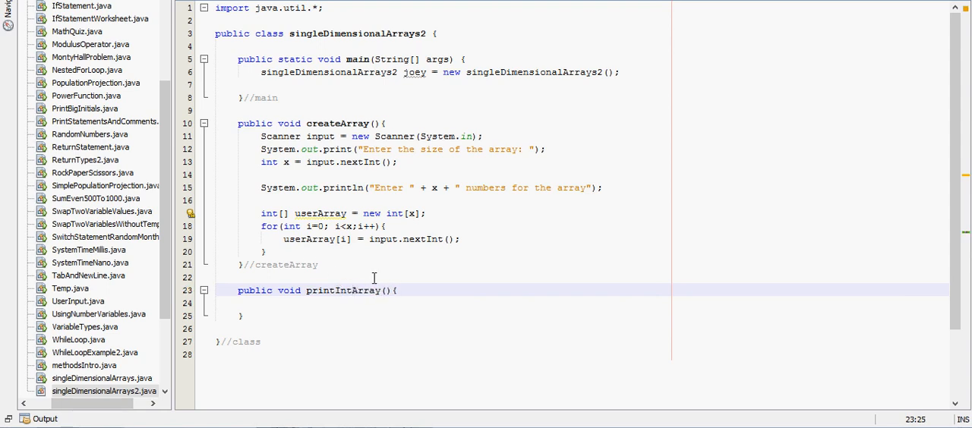
Step: Give printIntArray an int[] printThisArray parameter
double_click(342, 290)
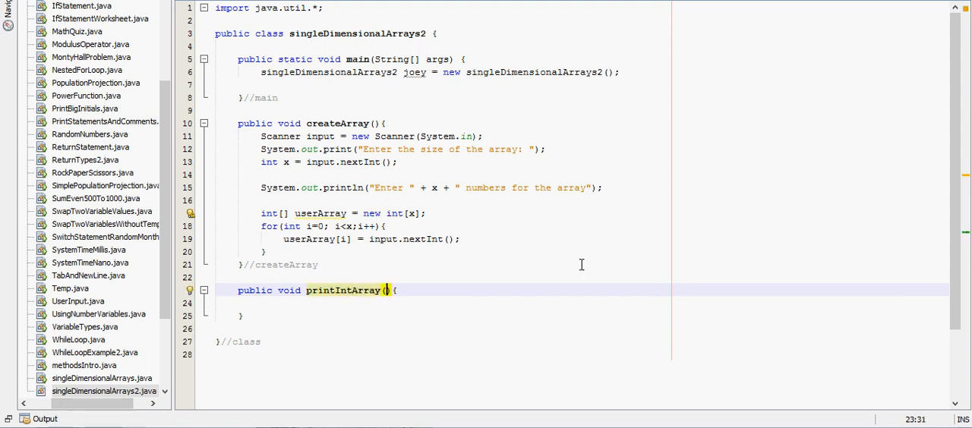
text(int)
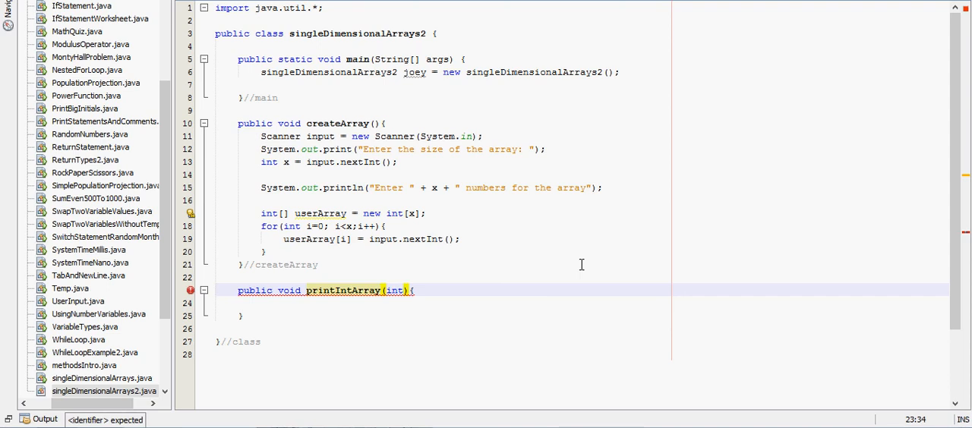
text([])
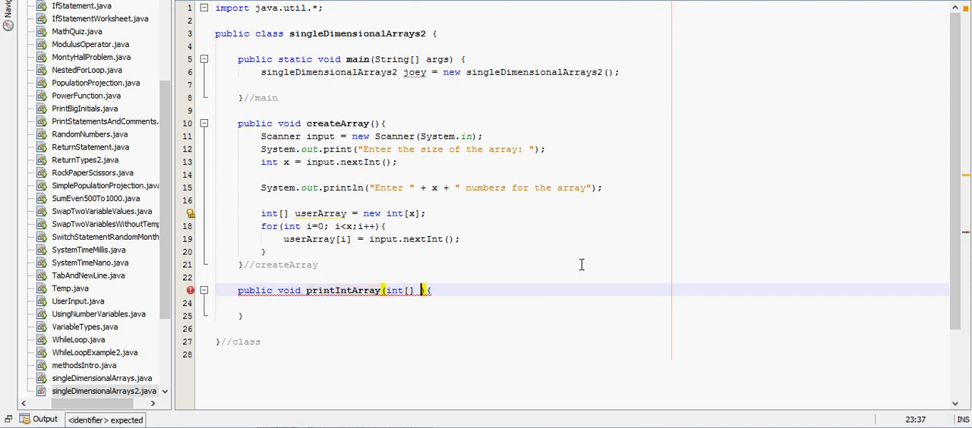
text(u)
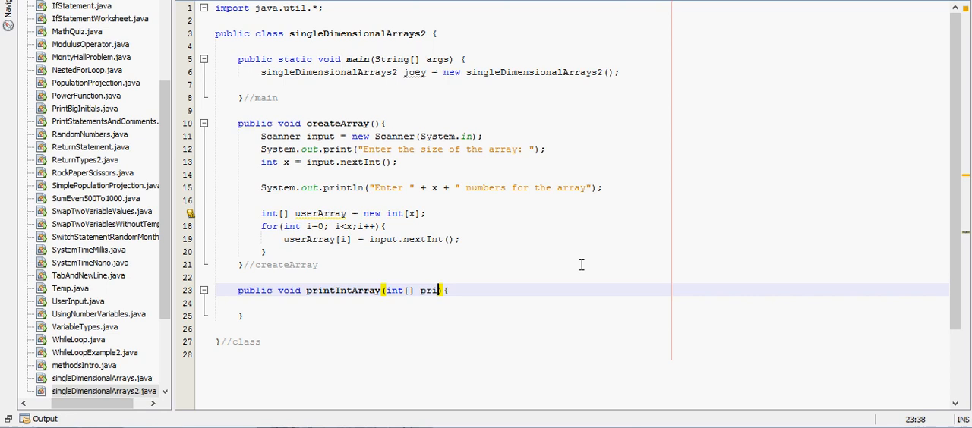
text(printThisArray)
click(581, 303)
text(for(int )
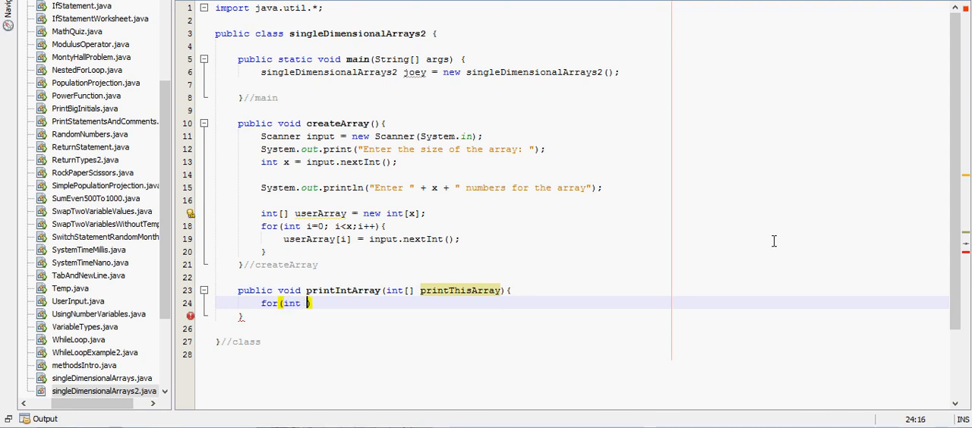
Step: Write the loop header for i from 0 to printThisArray.length-1 in printIntArray
text(i=0;)
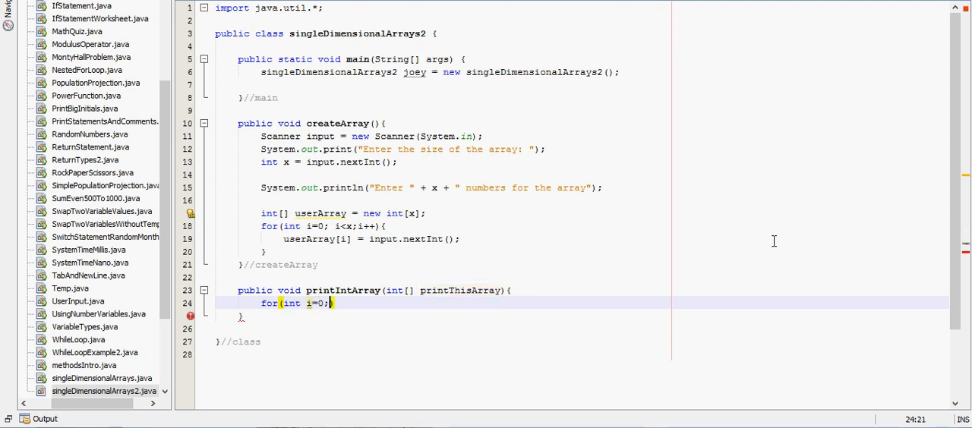
text(i<)
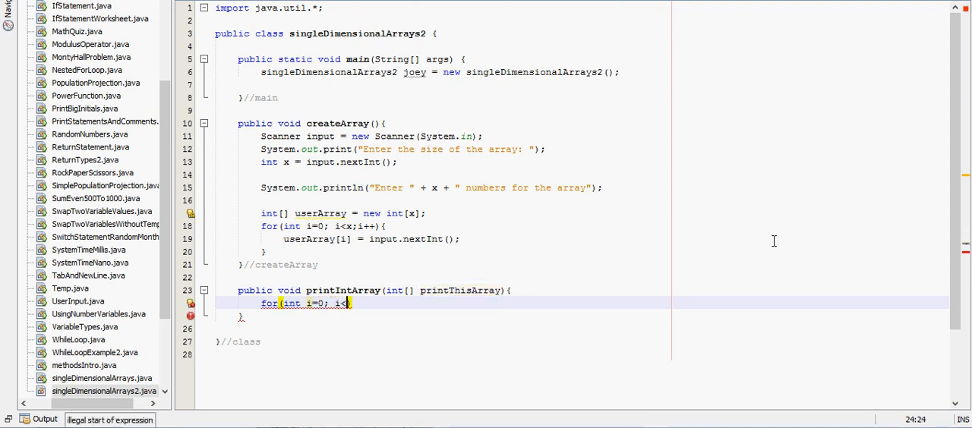
text(printThisArr)
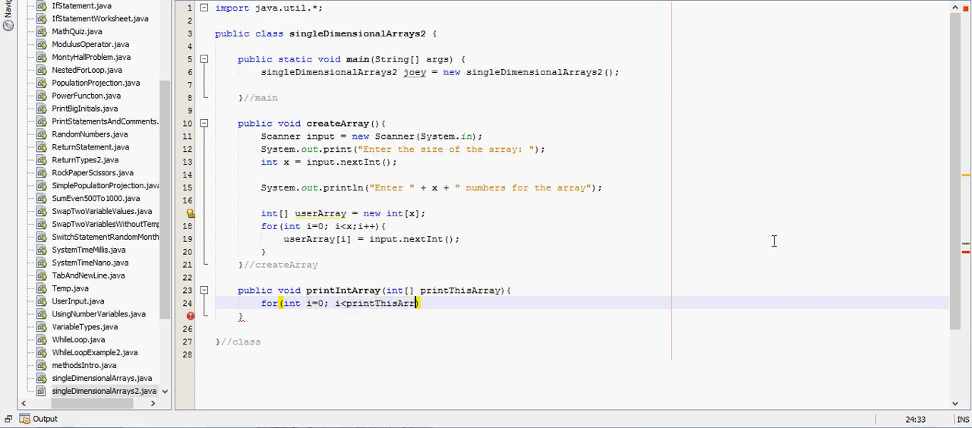
text(.lenght)
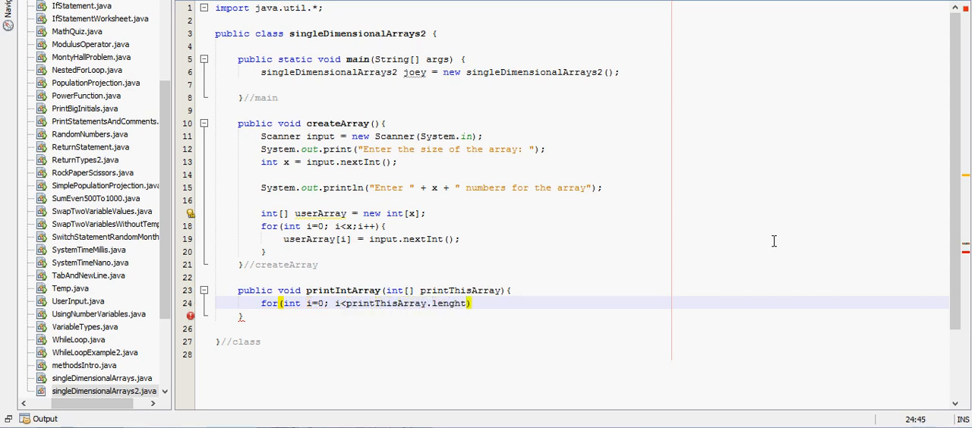
text(length)
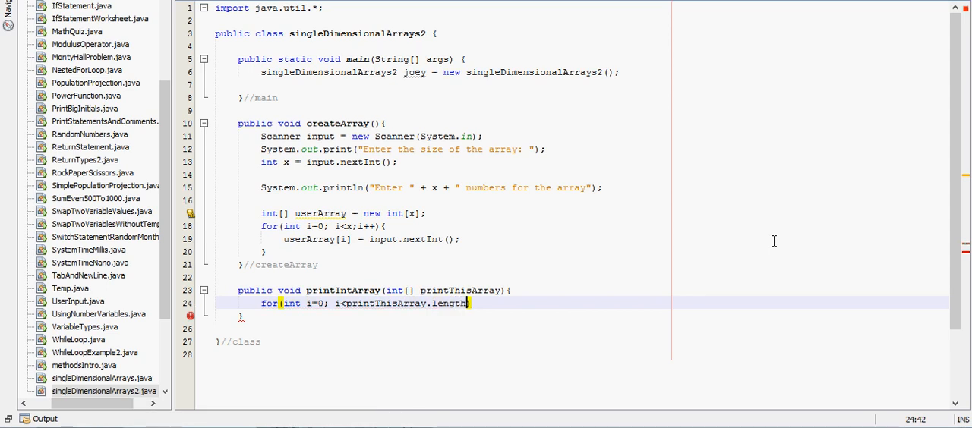
text(-1;)
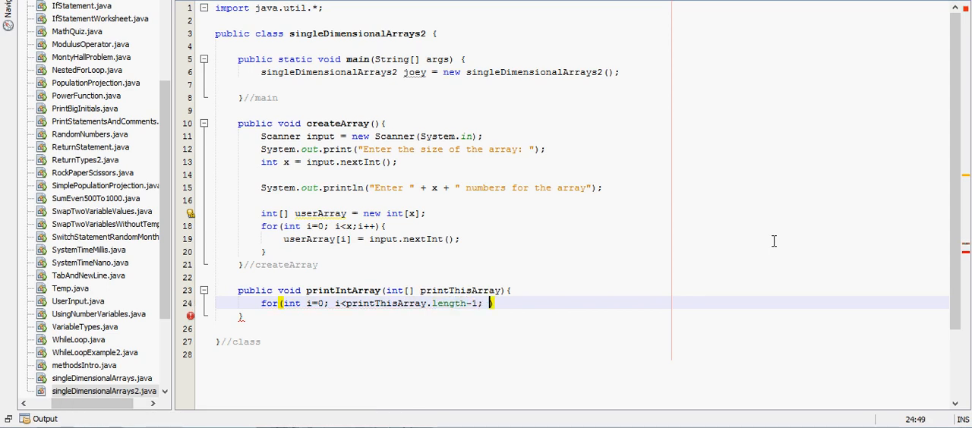
text(i++))
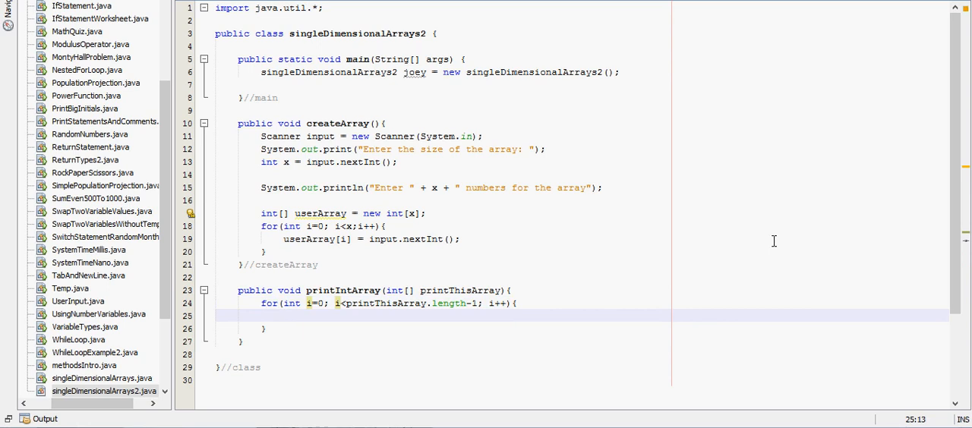
Step: Print printThisArray[i] + " " in the loop body and close the braces
text(printThisArray)
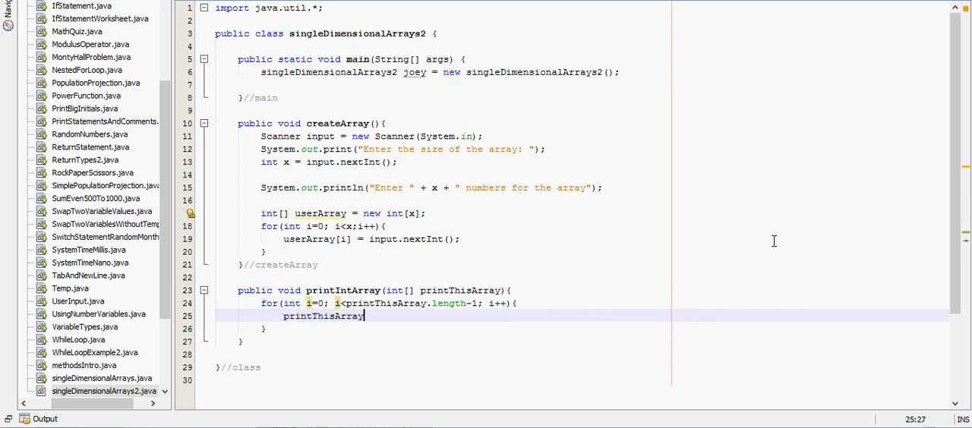
text([i])
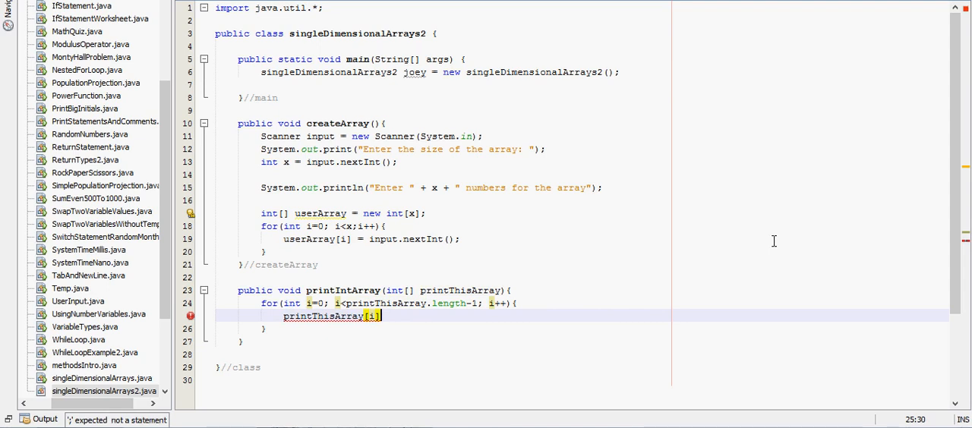
text(;)
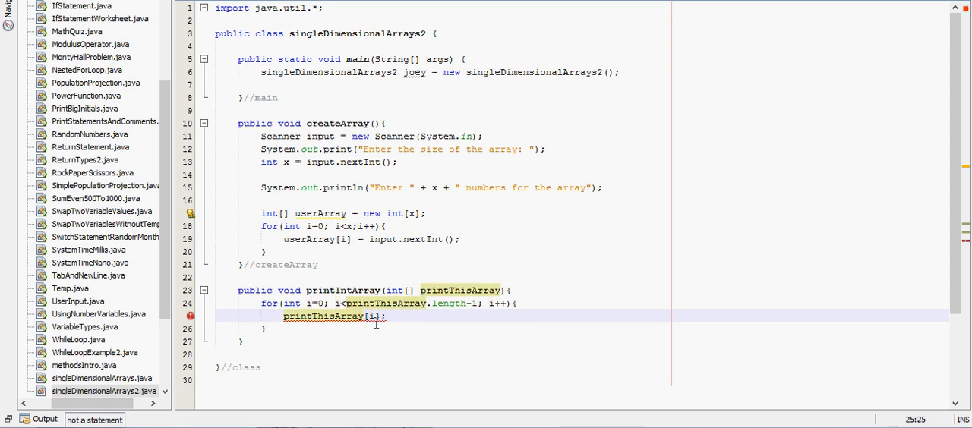
mouse_move(352, 316)
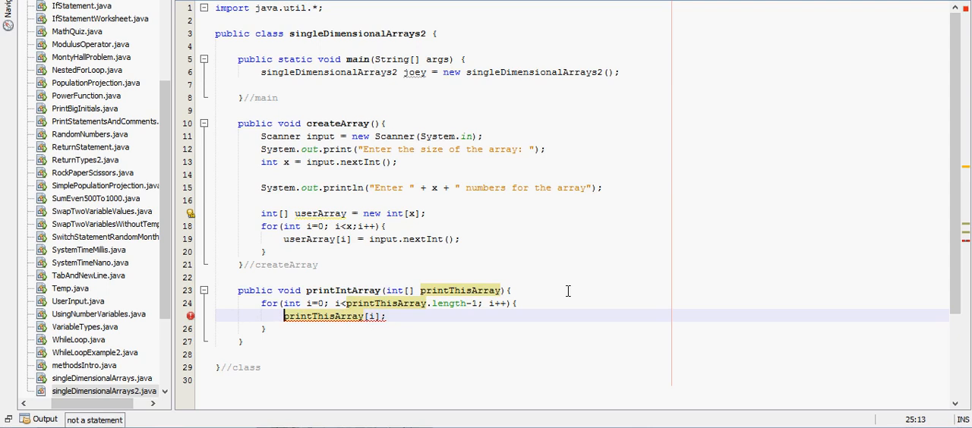
text(System.out.println("");)
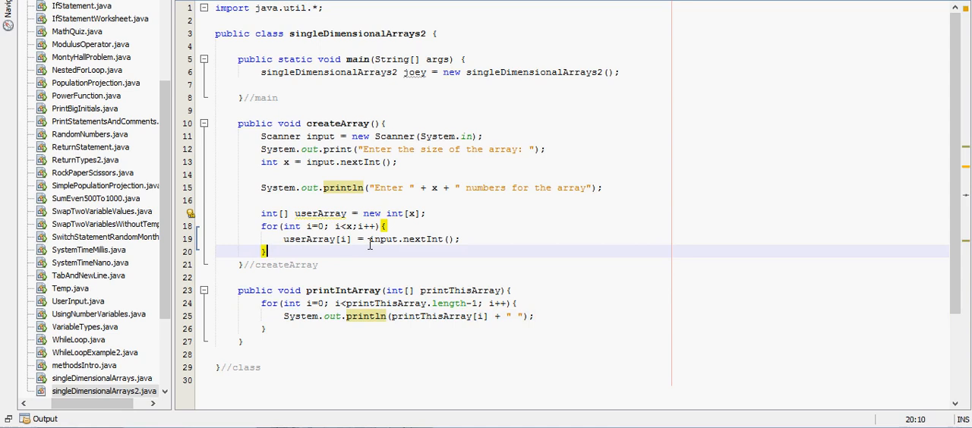
Step: End createArray by calling printIntArray(userArray); after the input loop
key(enter)
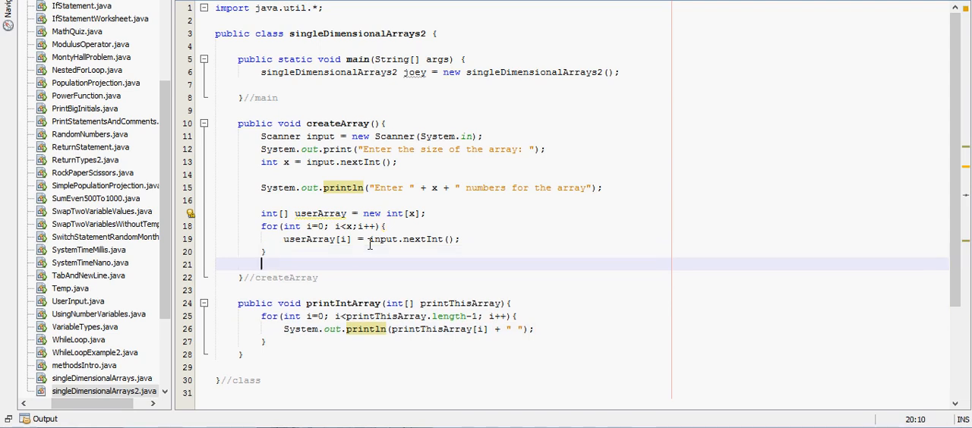
text(printI)
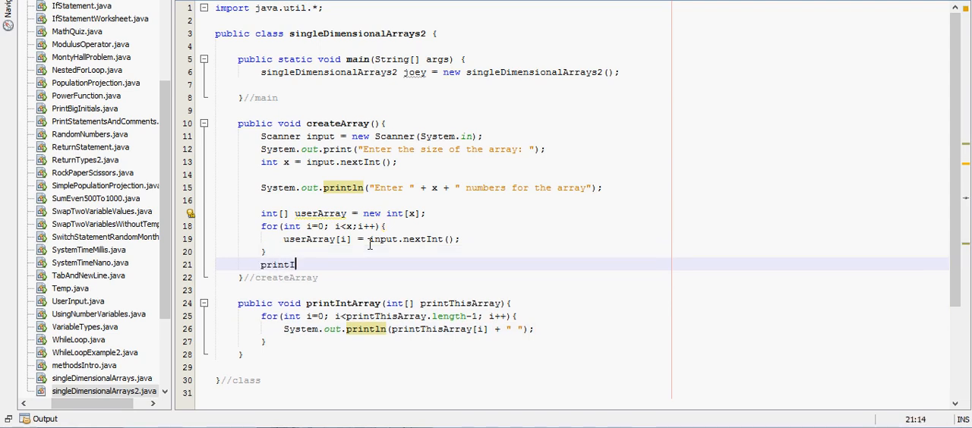
text(IntArray()
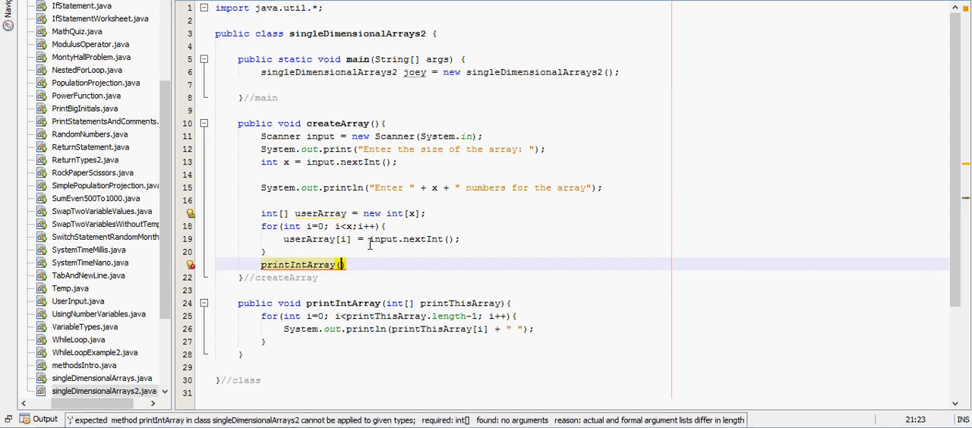
text(userArray)
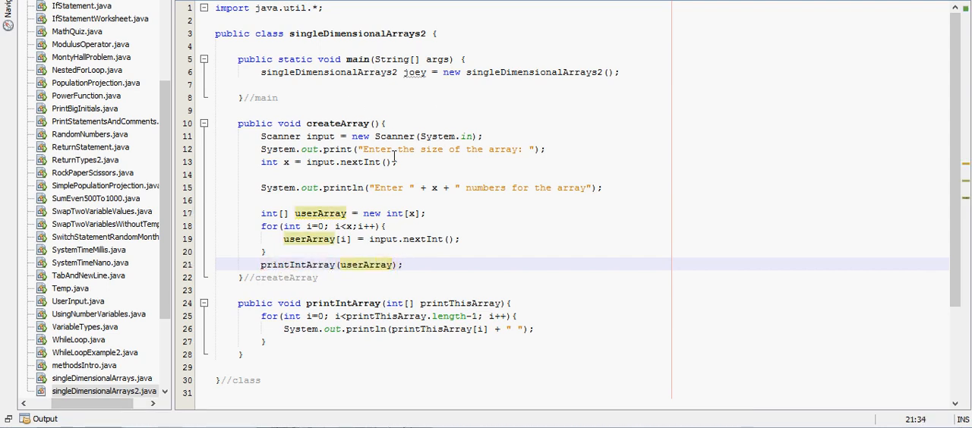
Step: Call joey.createArray(); in main and run the program with F6
text(joe)
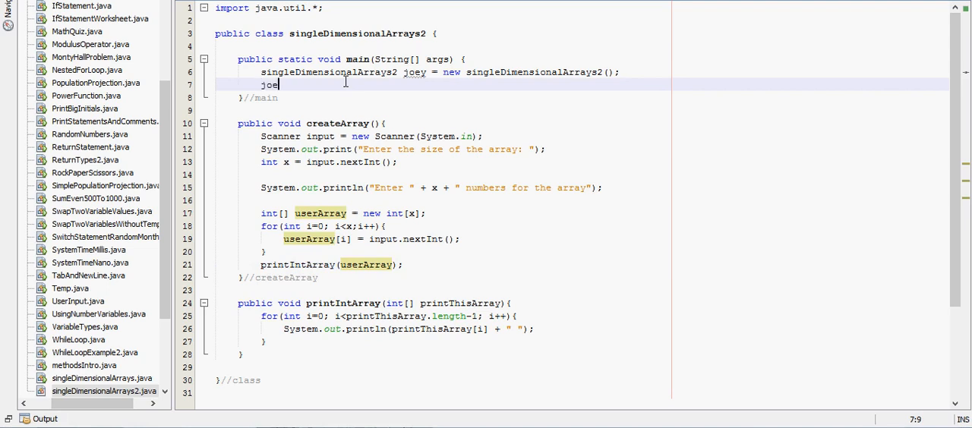
text(.creat)
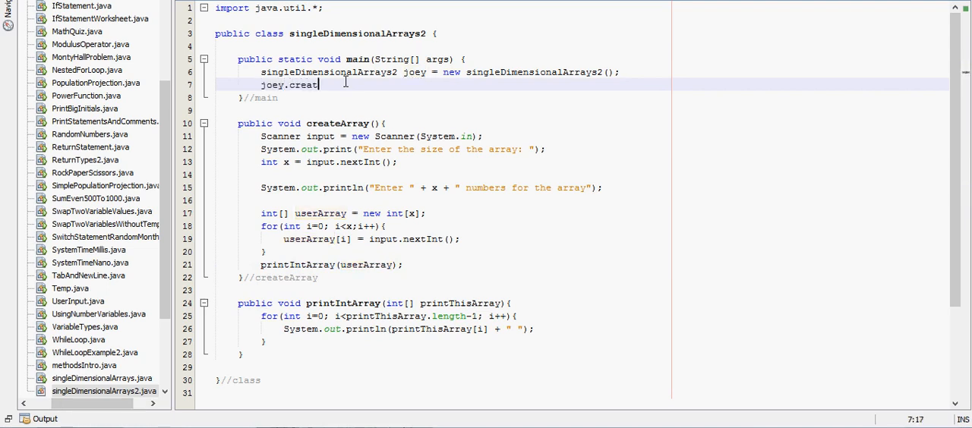
text(eArray();)
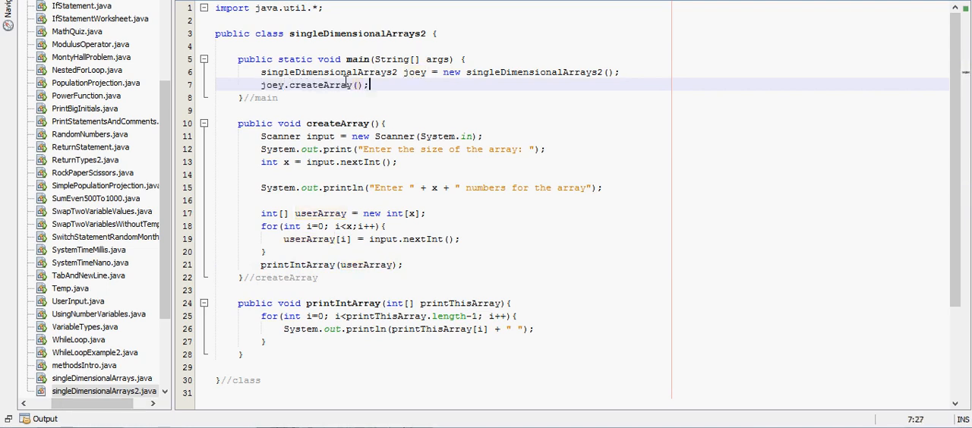
key(F6)
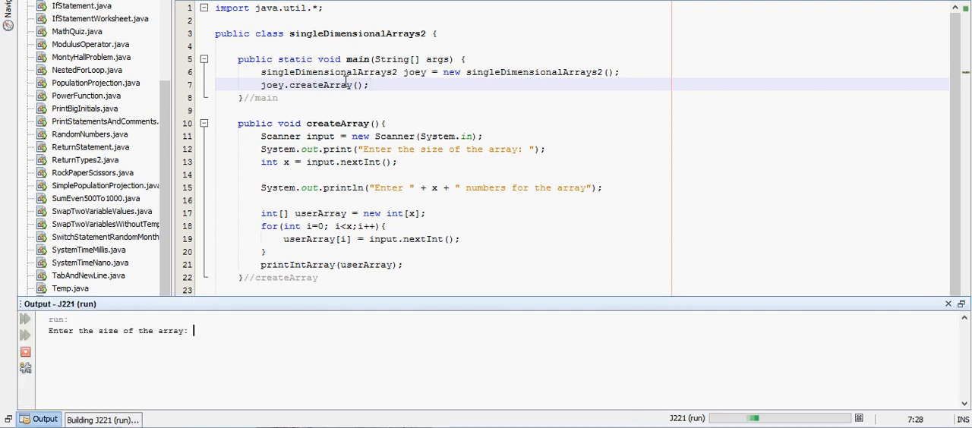
mouse_move(291, 344)
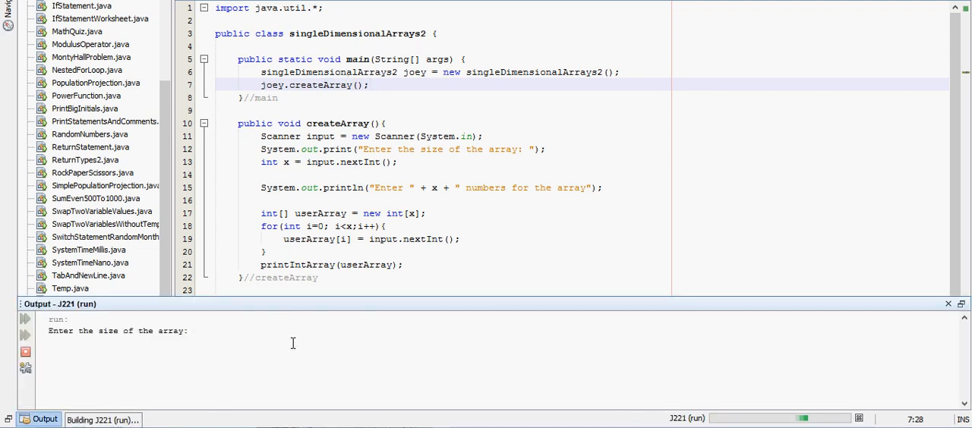
Step: Test with array input, fix printIntArray to print the full length on one line, and rerun outputting 1 2 3 4 5 6 7
text(5)
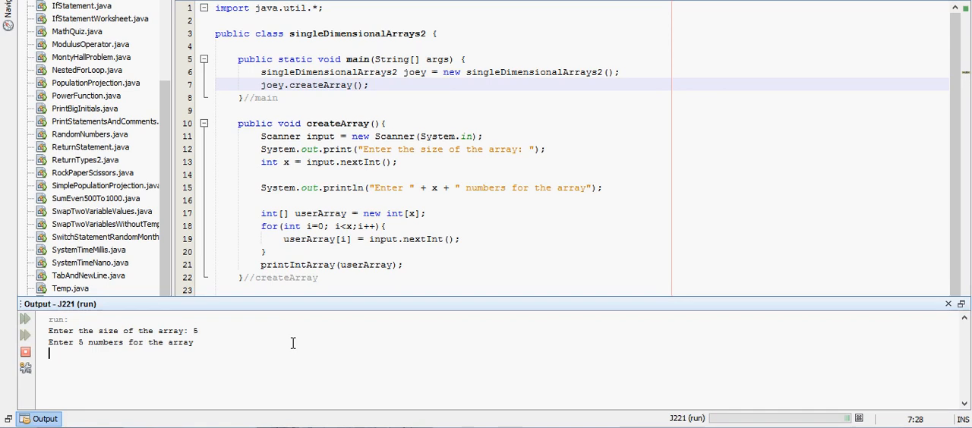
text(1 2 3)
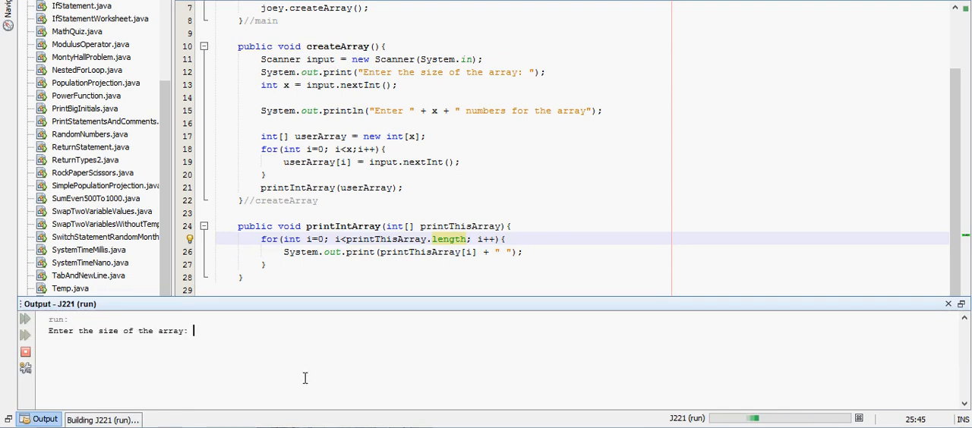
mouse_move(347, 363)
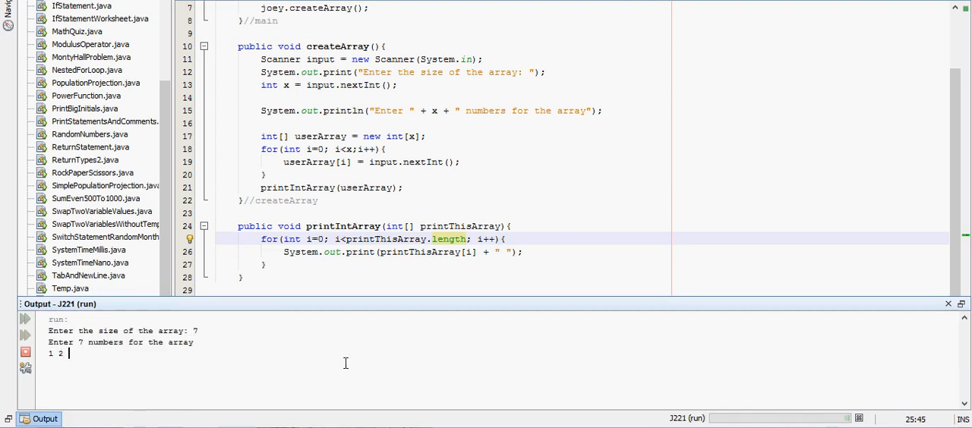
text(3 4 5 6 7)
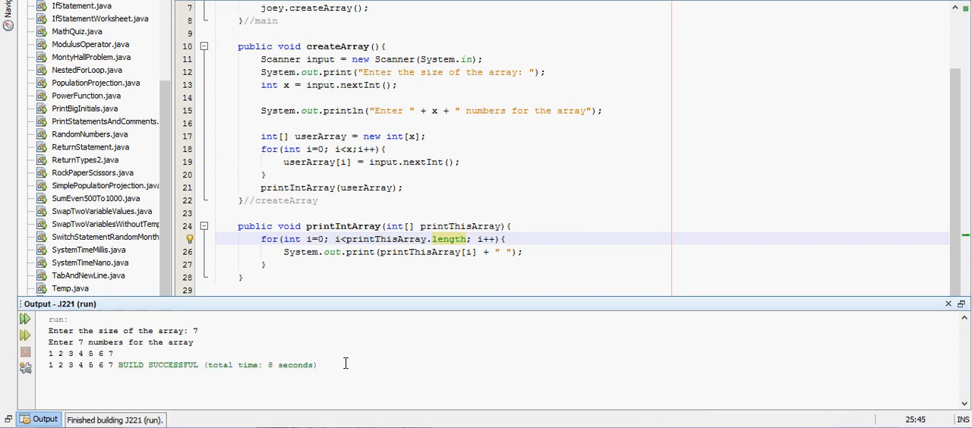
mouse_move(340, 303)
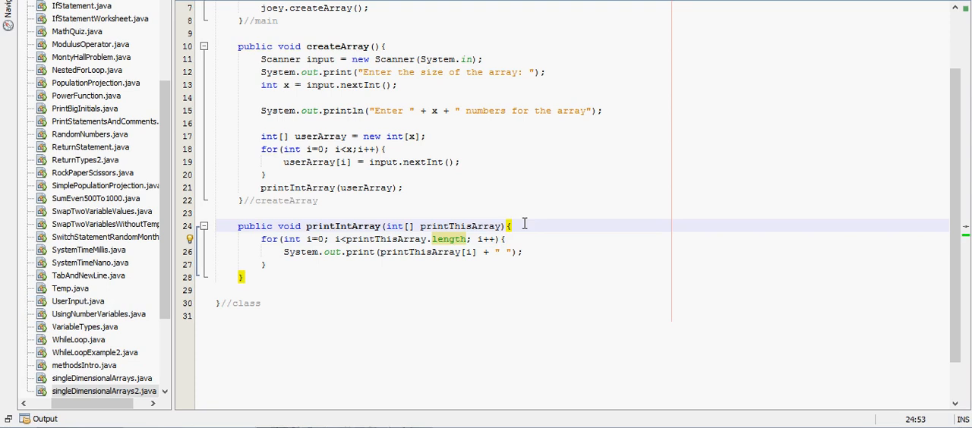
Step: Print the heading "This is the array you have entered" at the top of printIntArray
text(System.out.println("");)
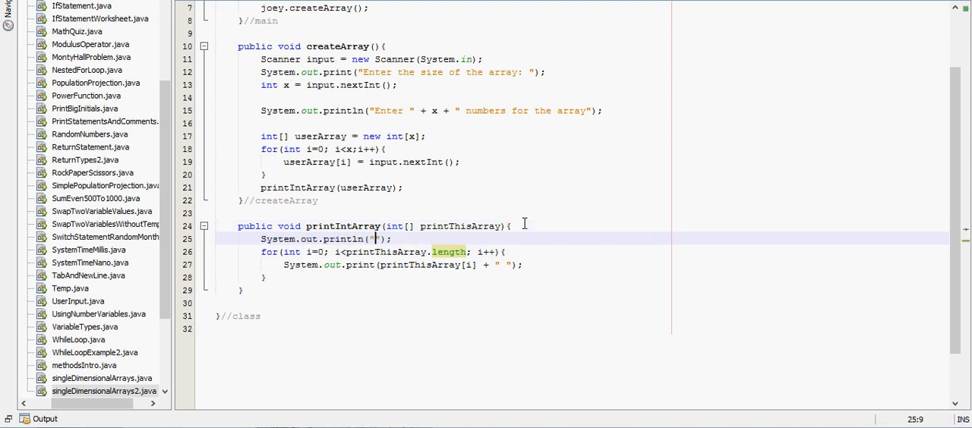
text(This is the)
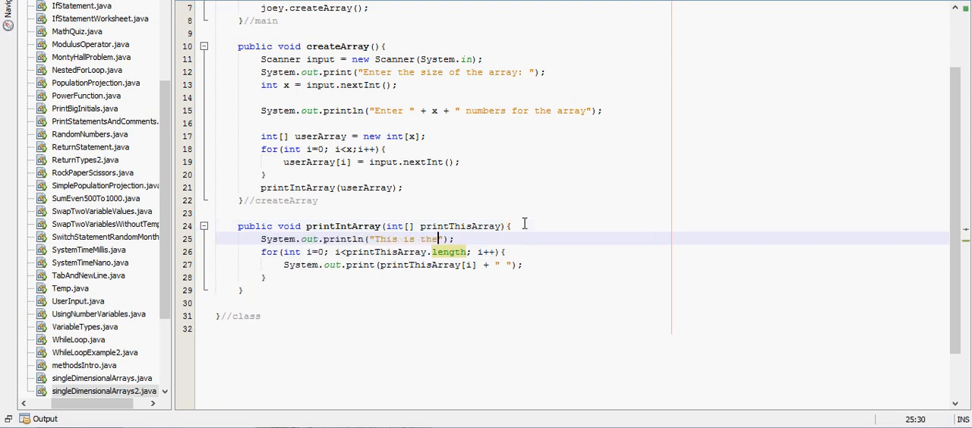
text(array you have e)
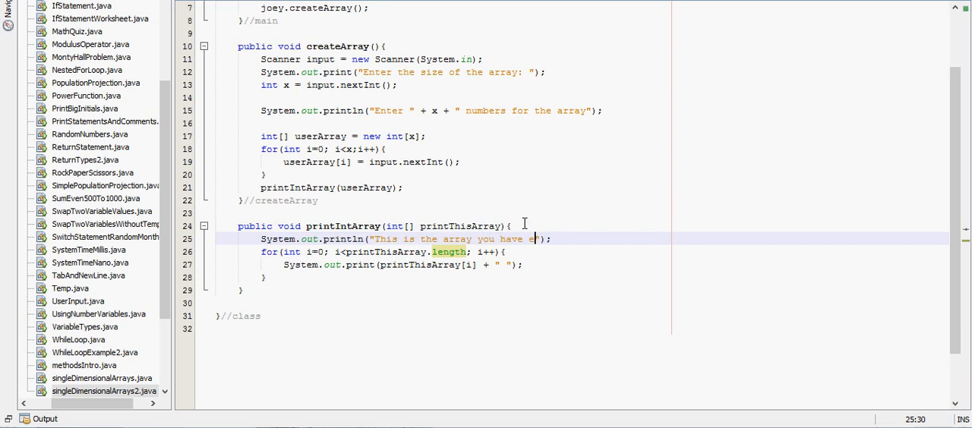
text(ntered)
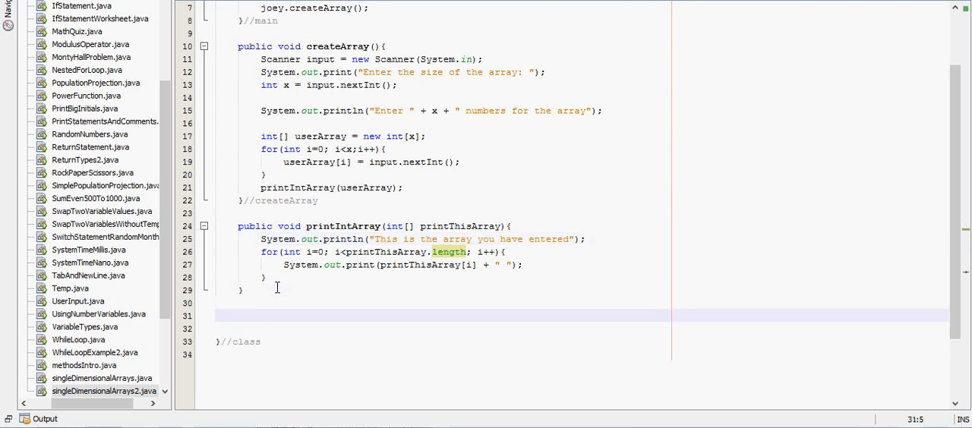
Step: Declare public void printIntArrayBackwards(int[] printArray) below printIntArray
text(publ)
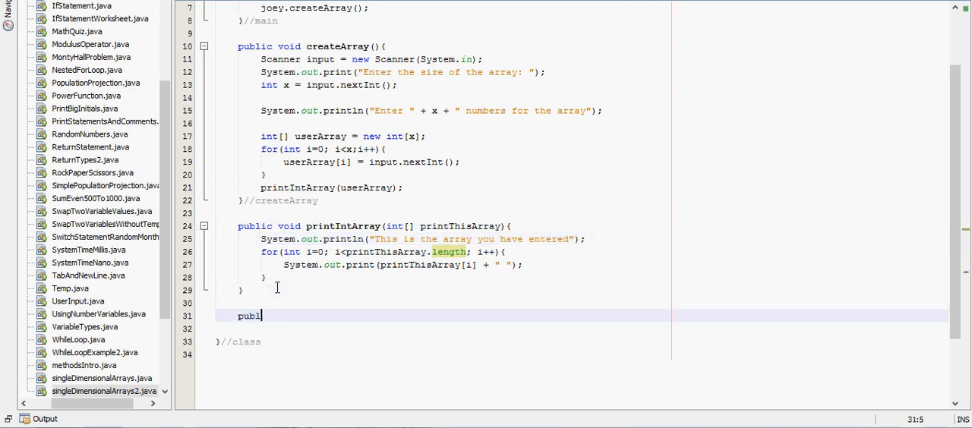
text(ic void)
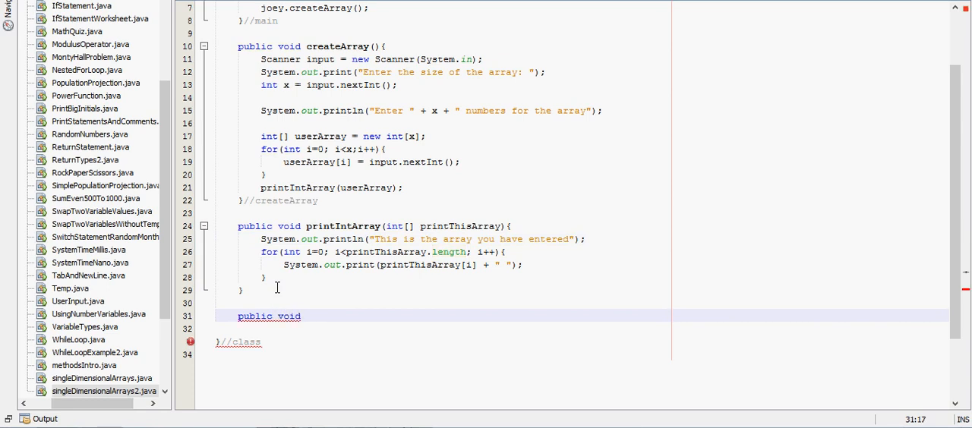
text(printIntArrayBackwards()
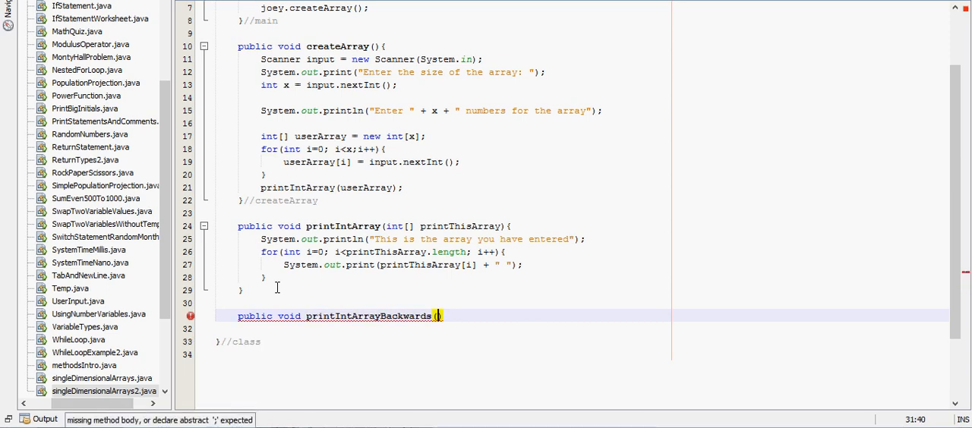
text(int)
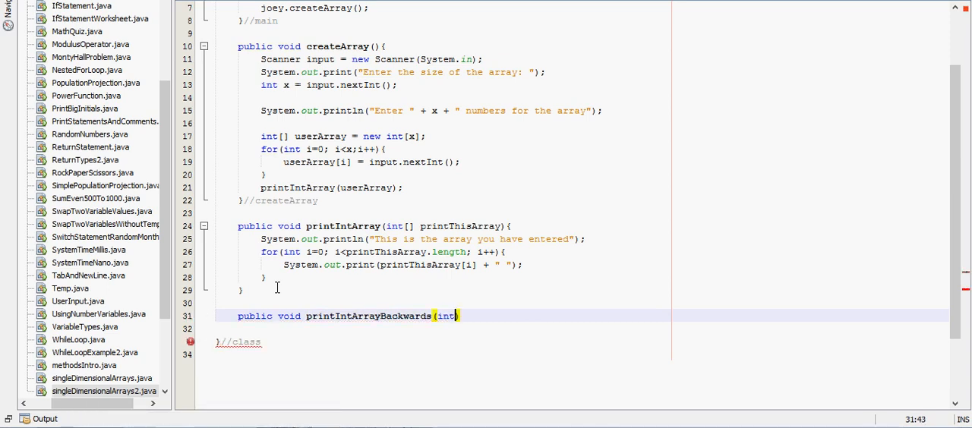
text([] pi)
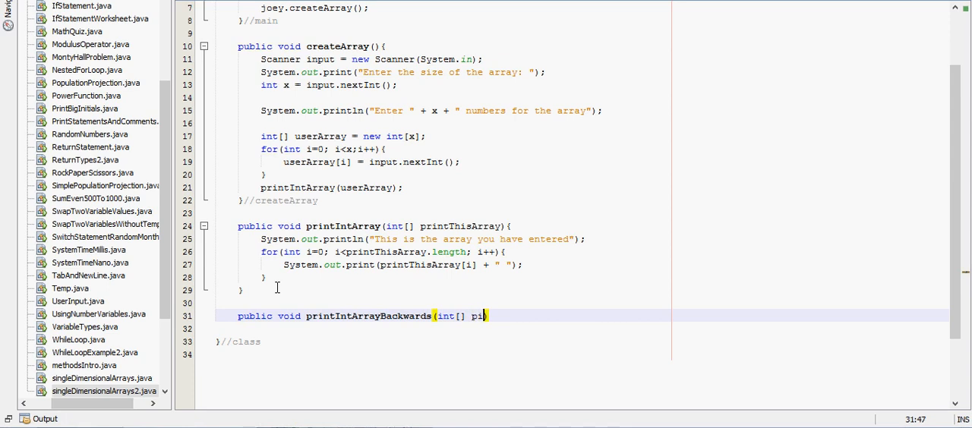
text(ntArray)
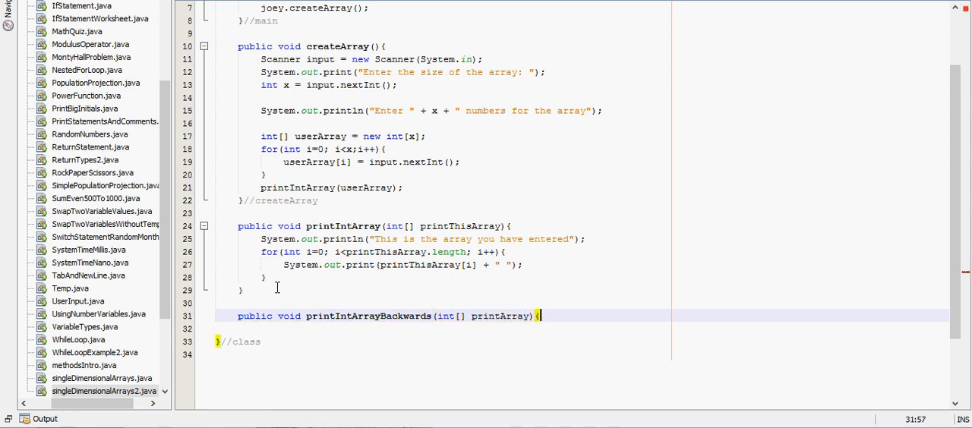
Step: Print the heading "This is the array you entered backwards" inside the new method
text(System.out.println("");)
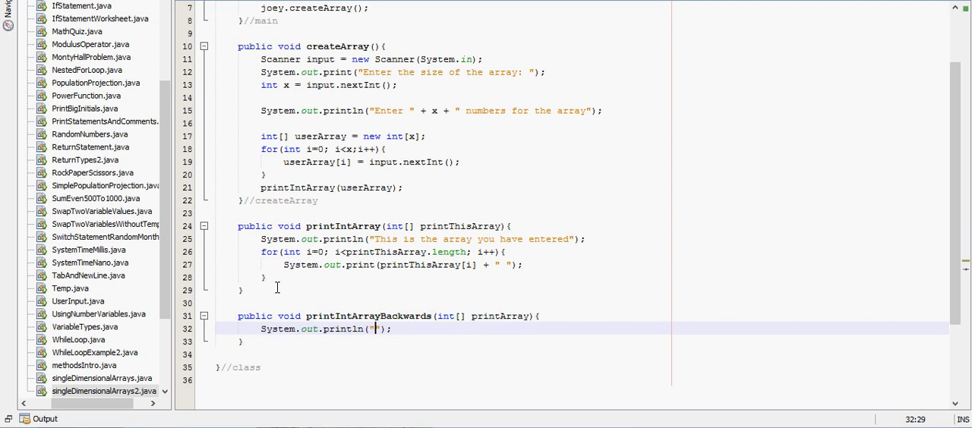
text(This is the array)
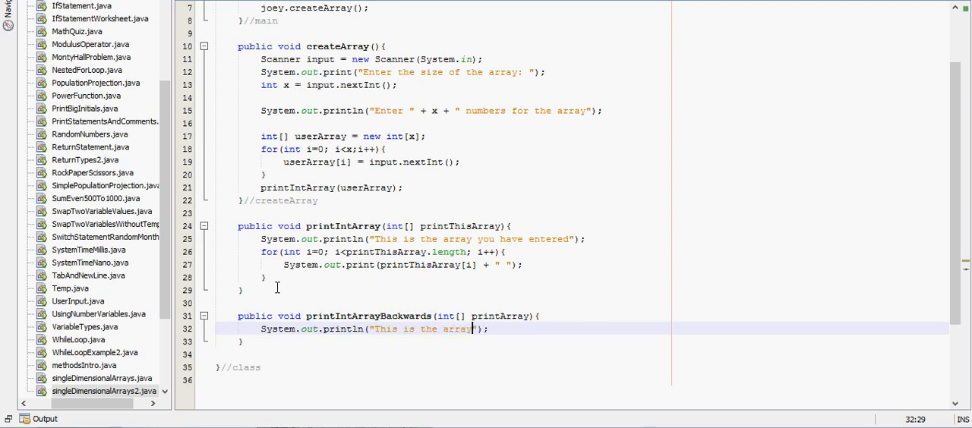
text(you entered backwards)
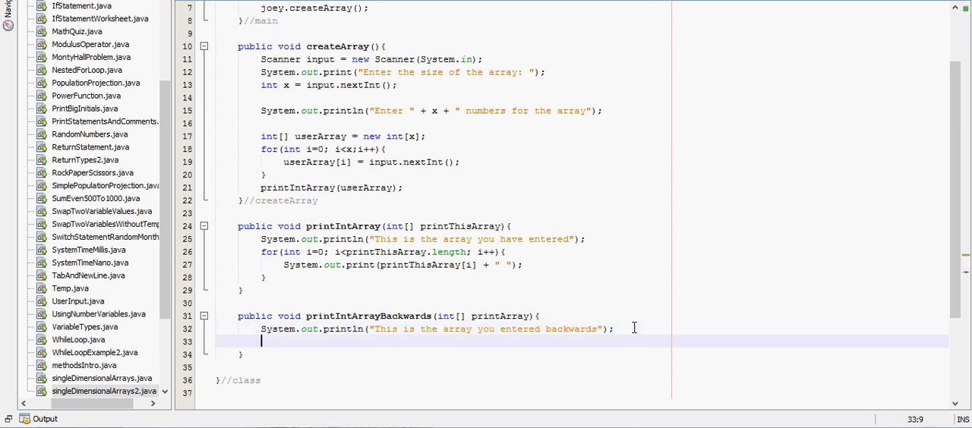
Step: Write a for loop from i=printArray.length-1 while i>=0 (incrementing with i++ for now)
text(for()
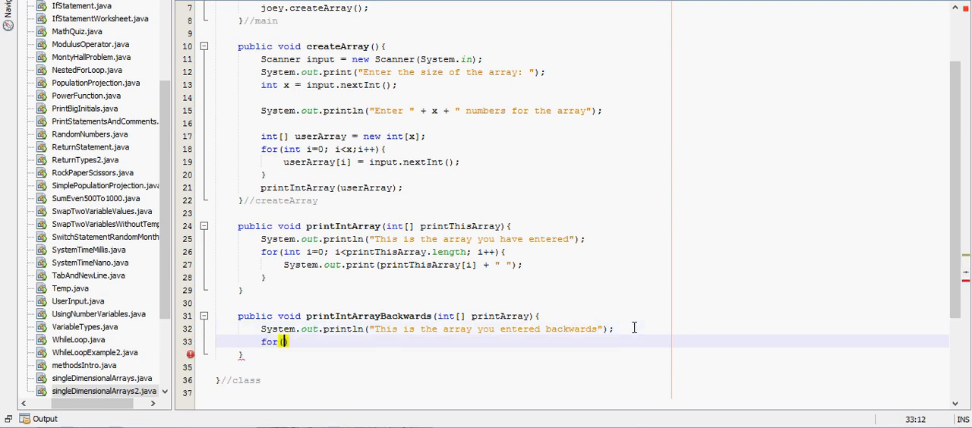
text())
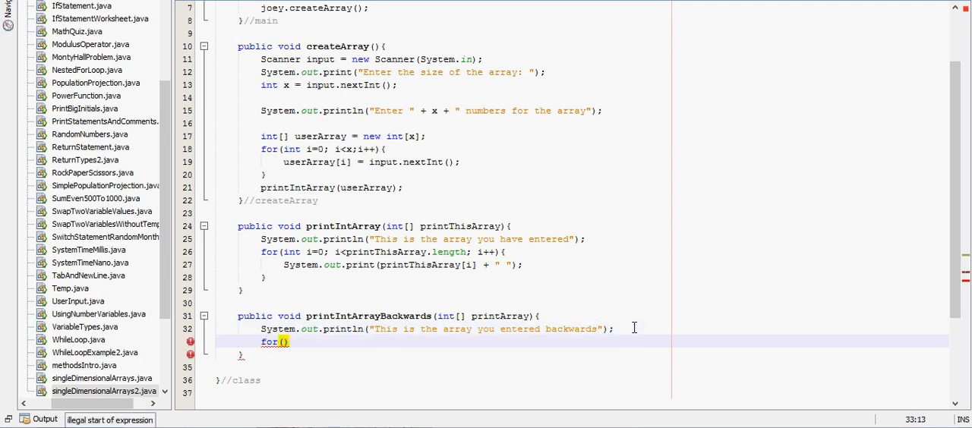
text(int)
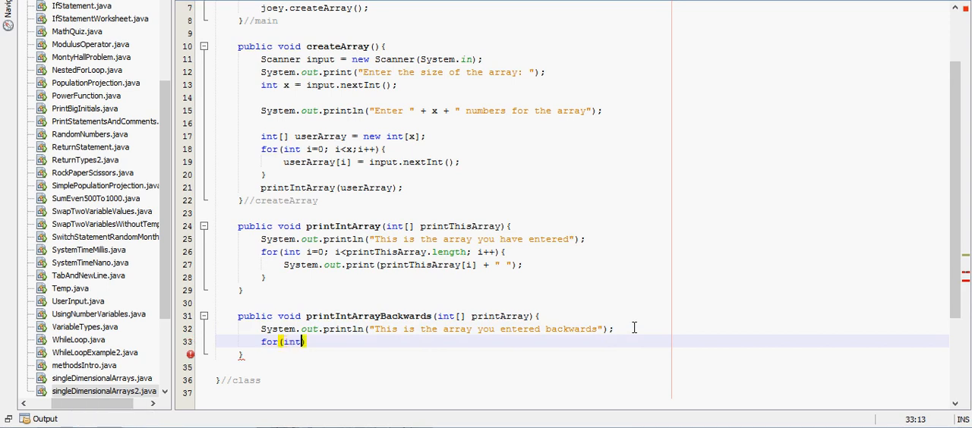
text(i=)
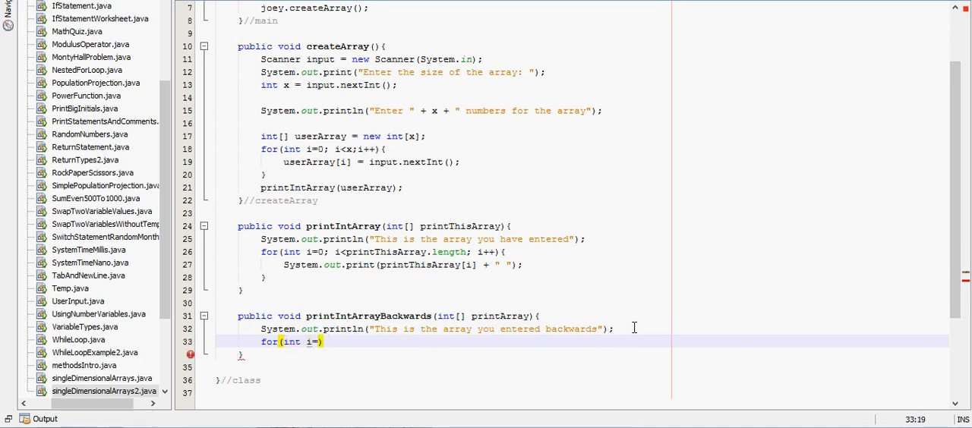
text(printArray)
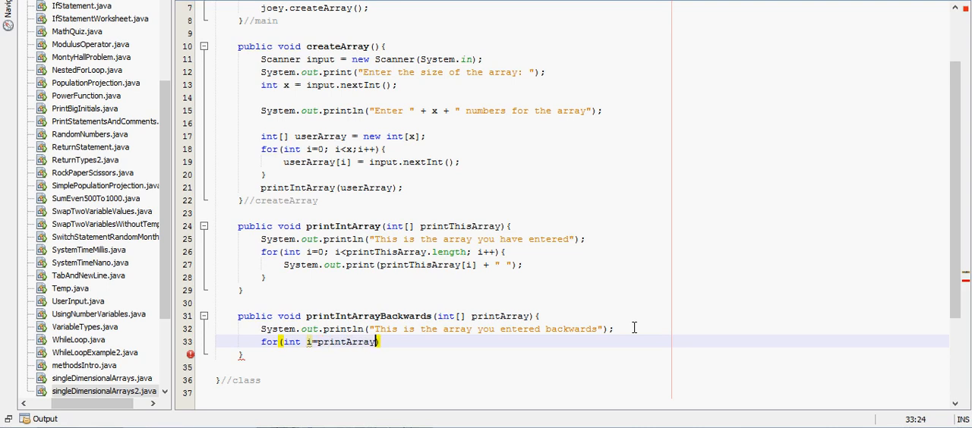
text(.length-1)
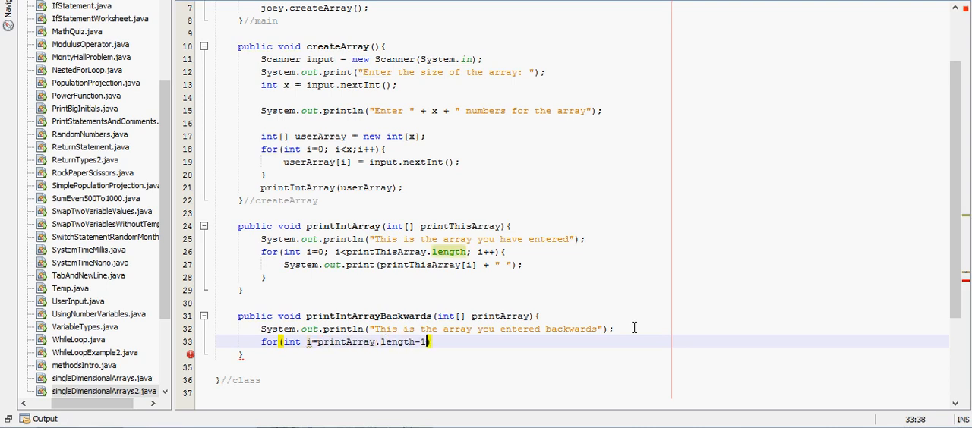
text(;)
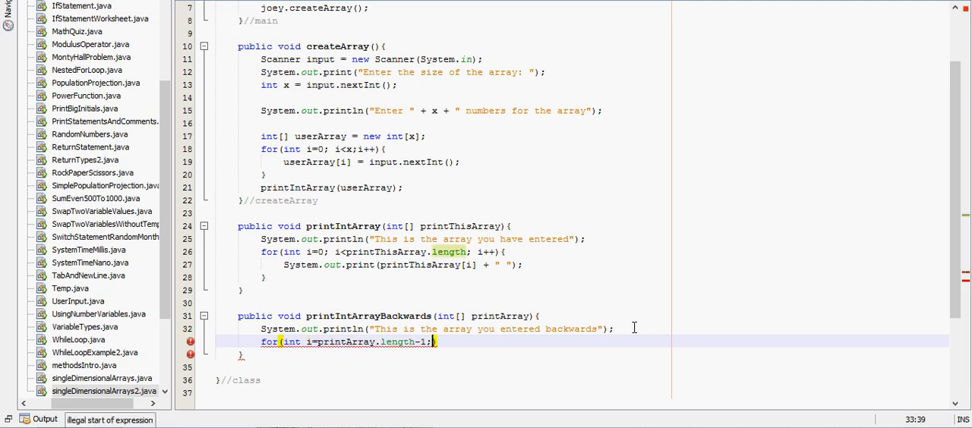
text(i))
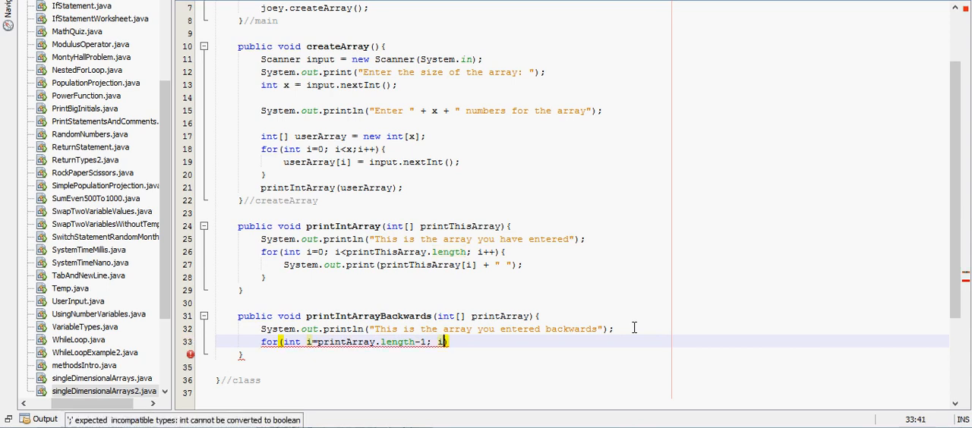
text(>=)
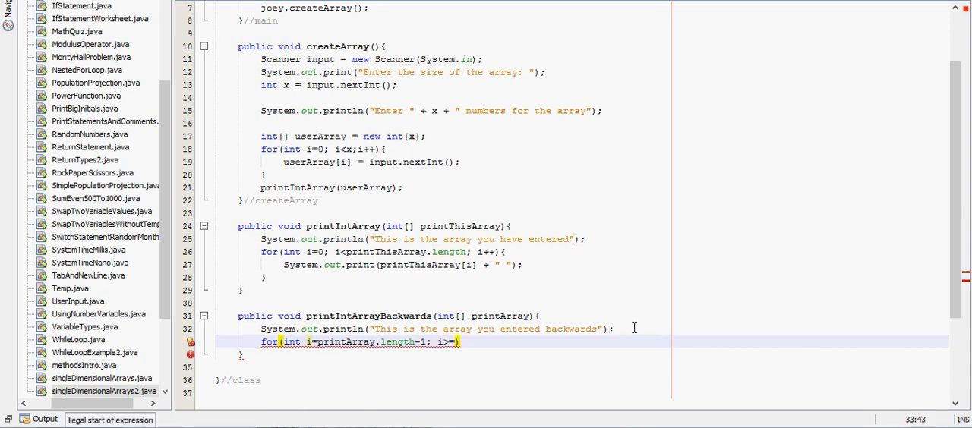
text(0;i++)
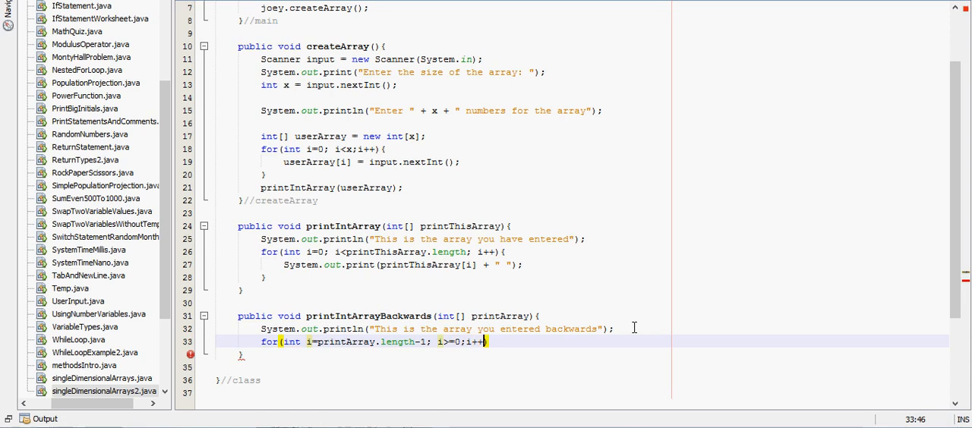
text({)
text(System.out.println();)
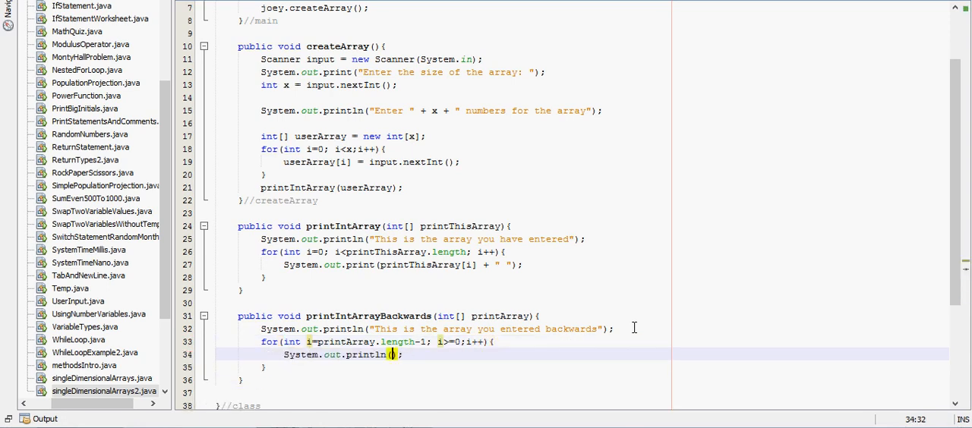
Step: Inside the loop, print printArray[i] followed by a space
text(printArray[i] + ")
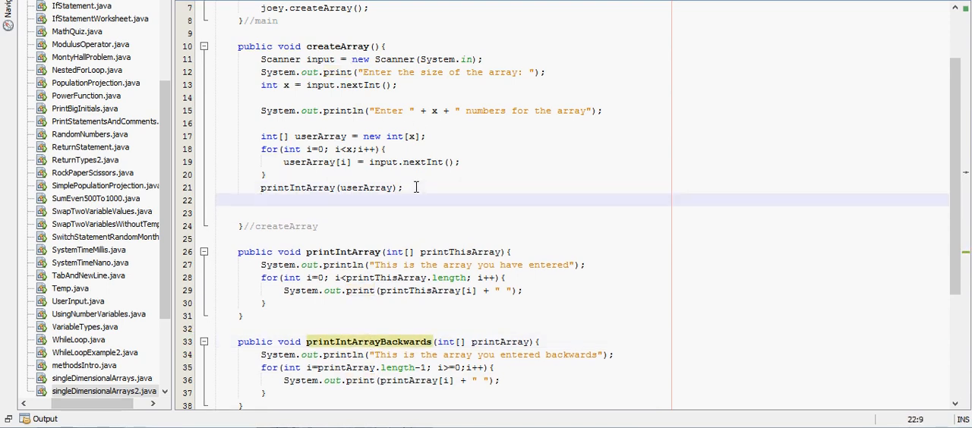
Step: Call printIntArrayBackwards(userArray); in createArray after printIntArray(userArray)
text(pr)
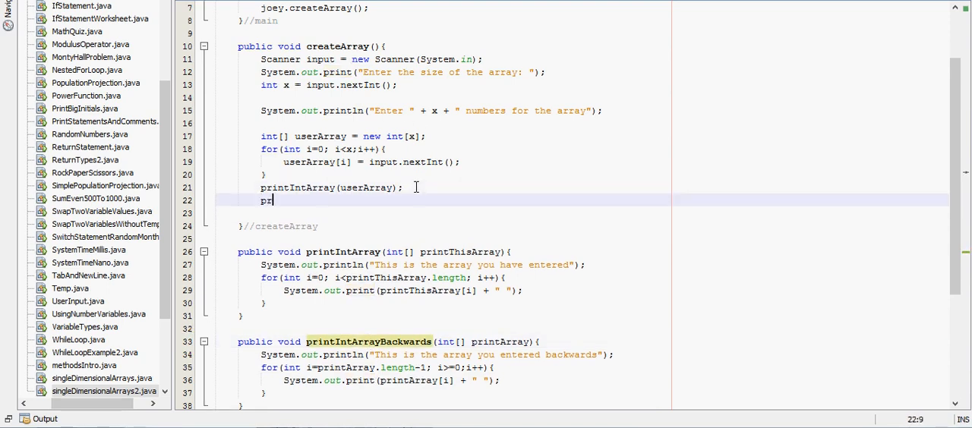
text(intInt)
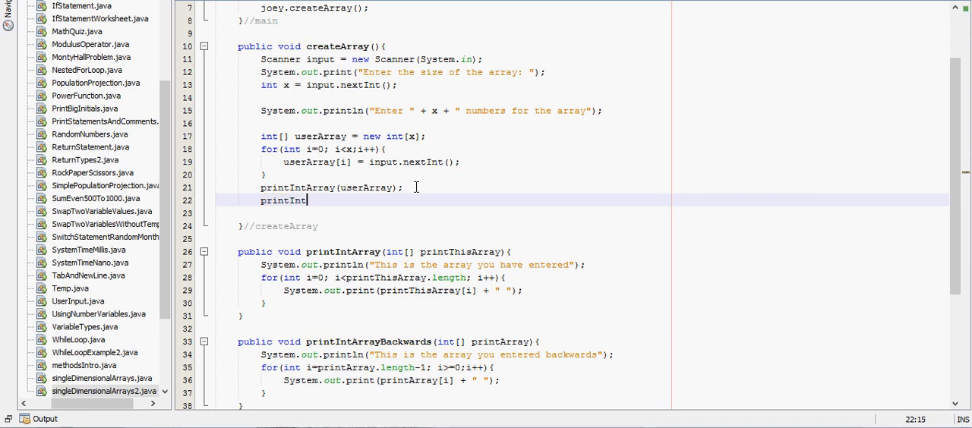
text(ArrayBackwards)
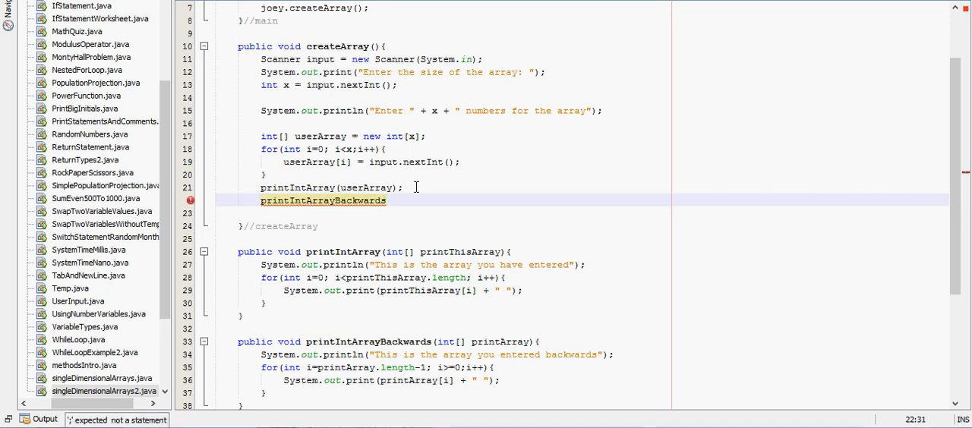
text((us))
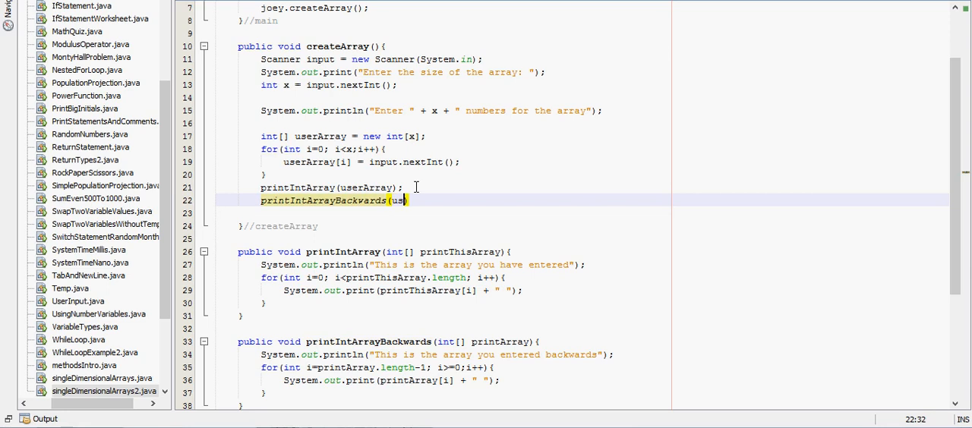
text(erArray))
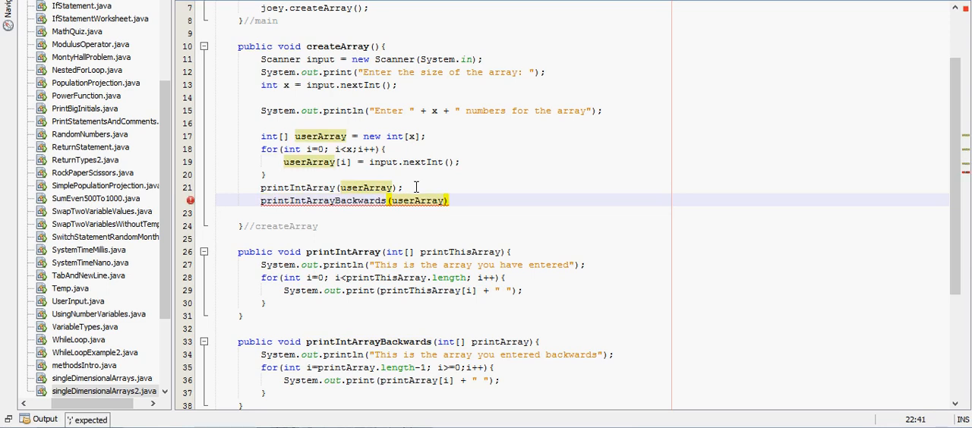
text(;)
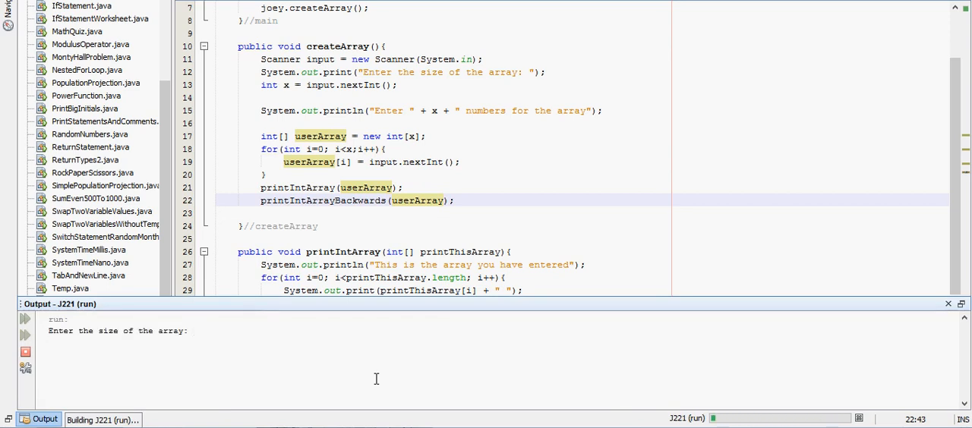
Step: Run with size 3 and values 1 2 3; output prints 1 2 3 then ArrayIndexOutOfBoundsException
text(3)
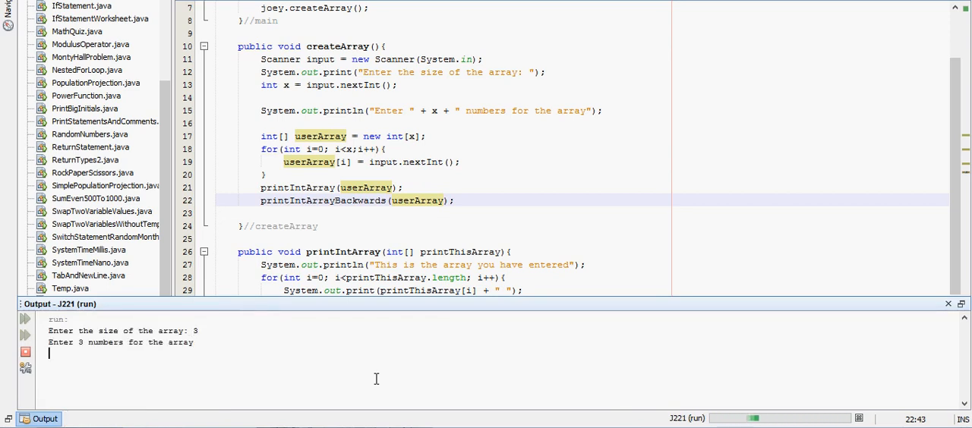
text(1 2 3)
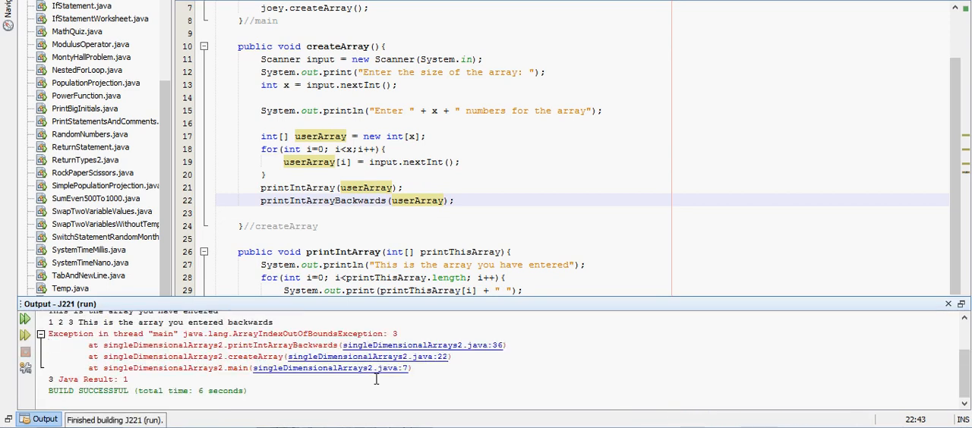
scroll(down, 3)
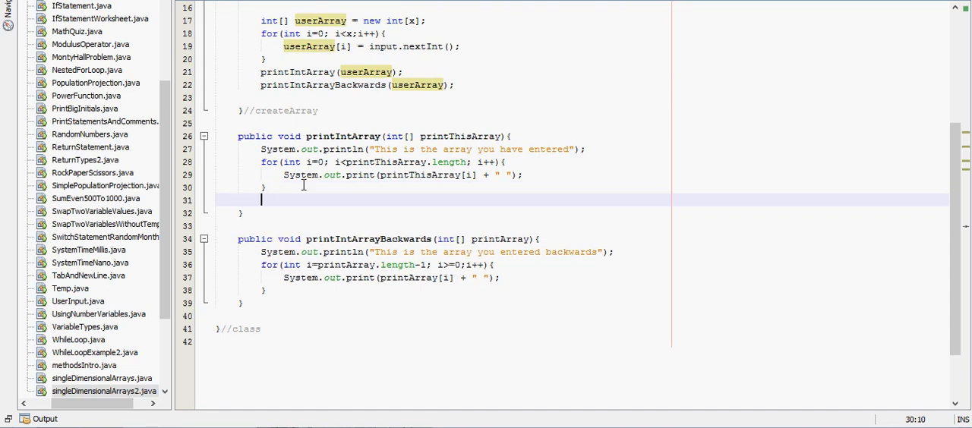
Step: End printIntArray with System.out.println(""), drop -1 from the backwards start, rerun with 3
text(System.out.println("");)
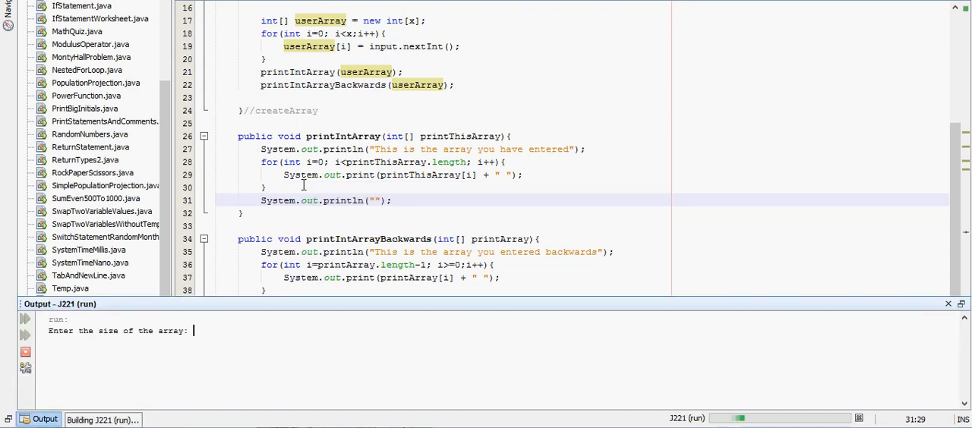
text(3)
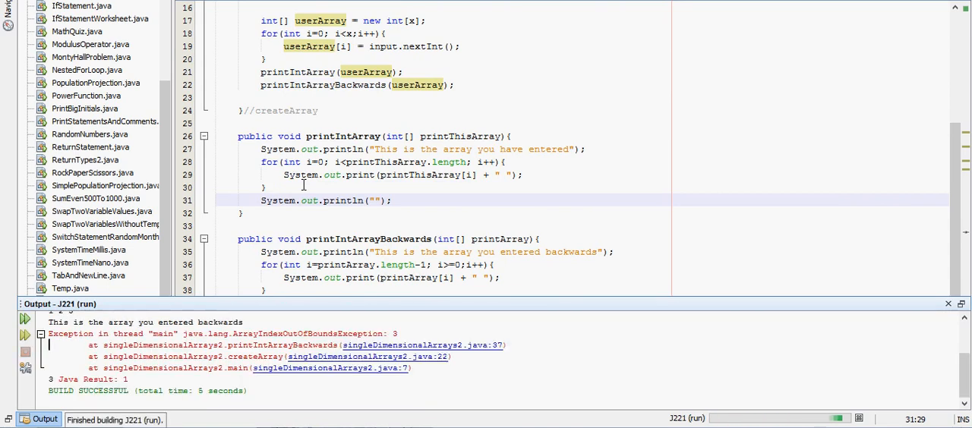
mouse_move(347, 292)
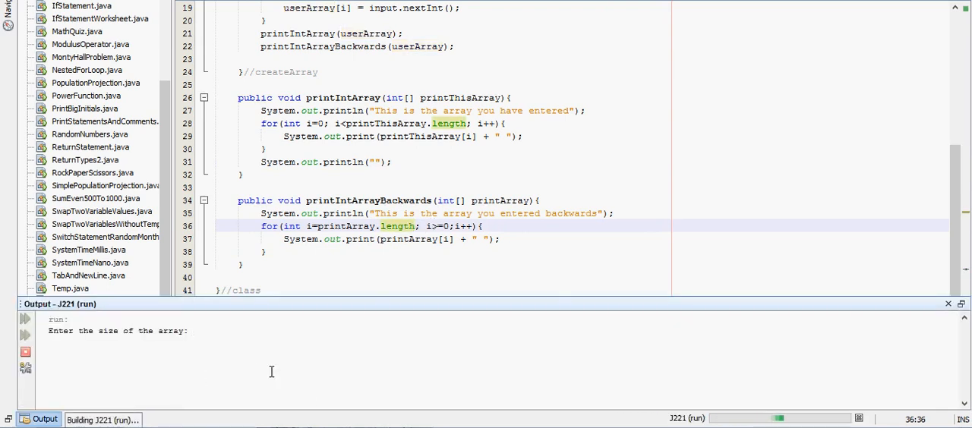
text(3)
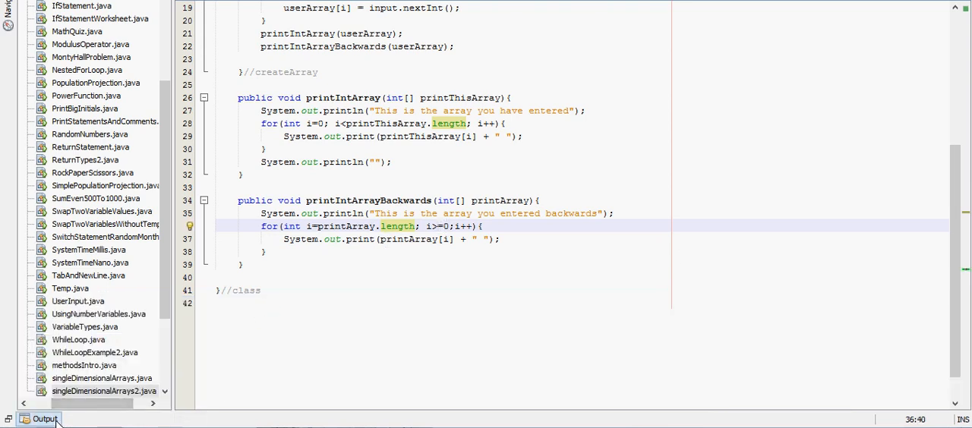
Step: Restore printArray.length-1 as the loop start and count down with i--
click(44, 419)
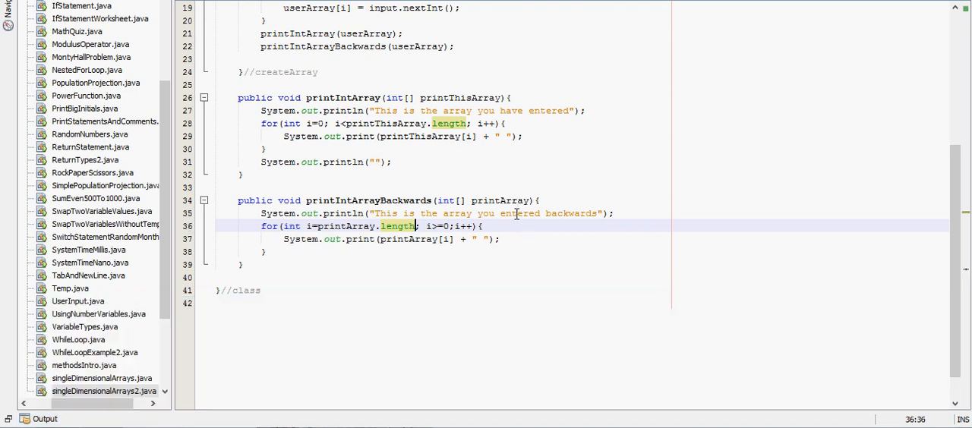
text(-1)
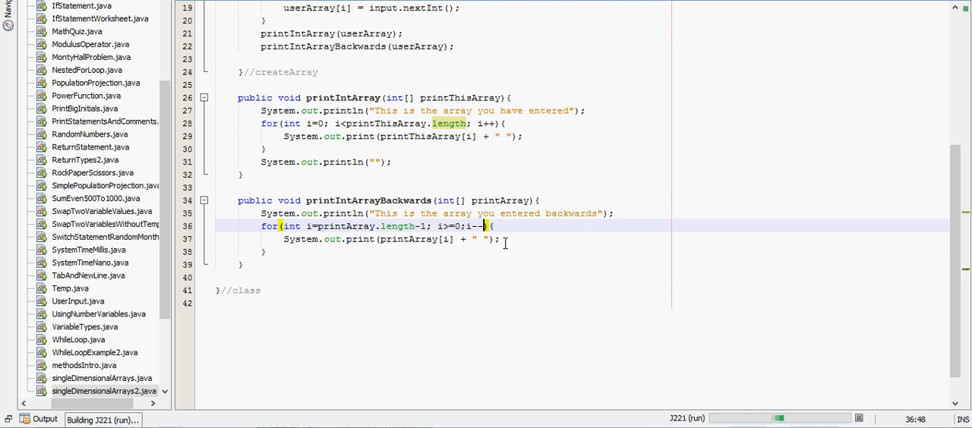
Step: Rerun with 3 and 1 2 3, getting 1 2 3 forwards and 3 2 1 backwards
click(44, 419)
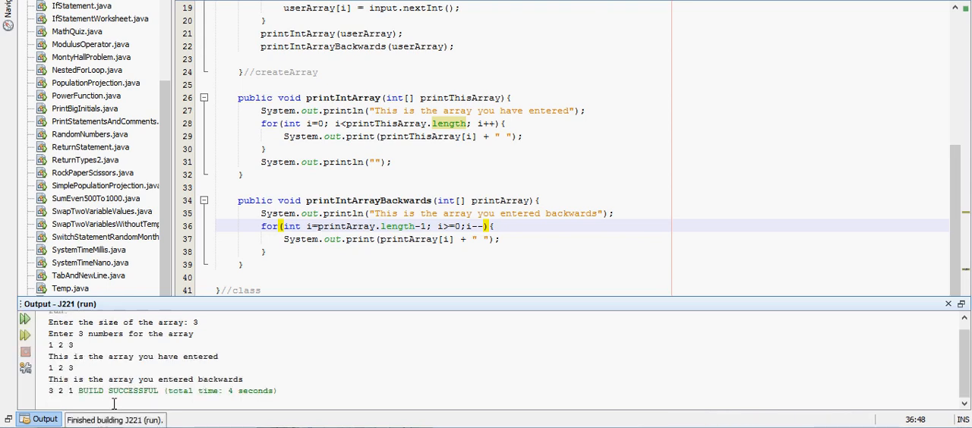
mouse_move(46, 394)
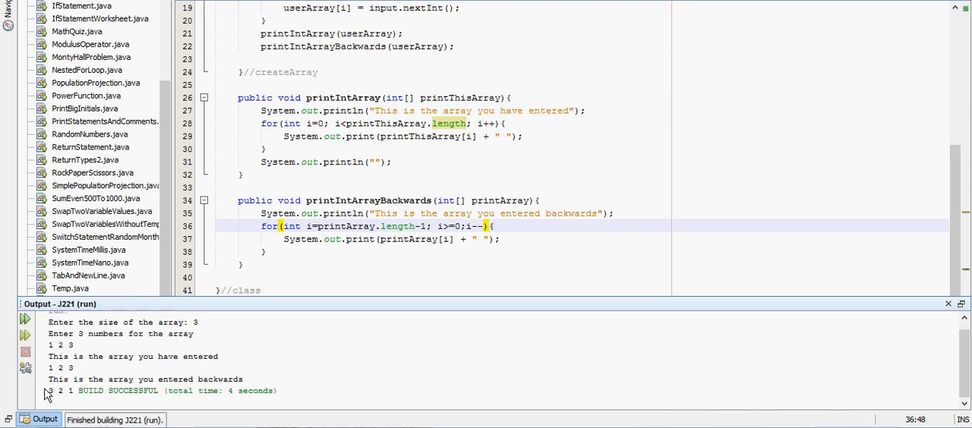
drag(47, 380, 225, 390)
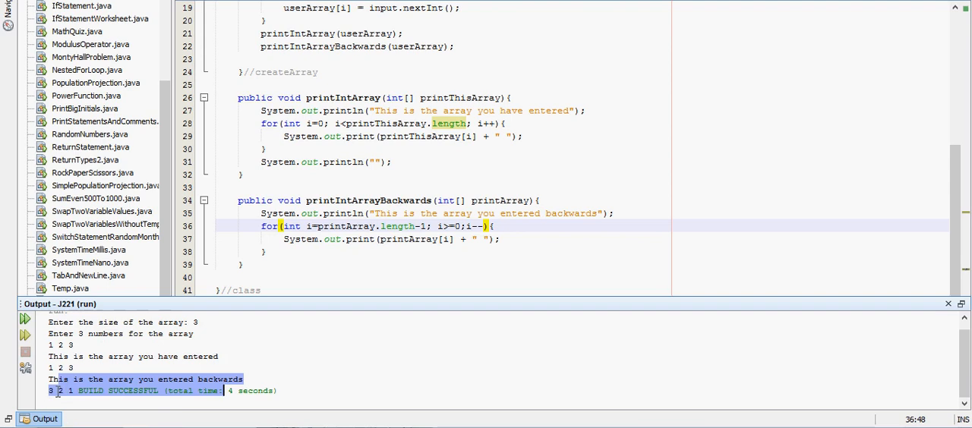